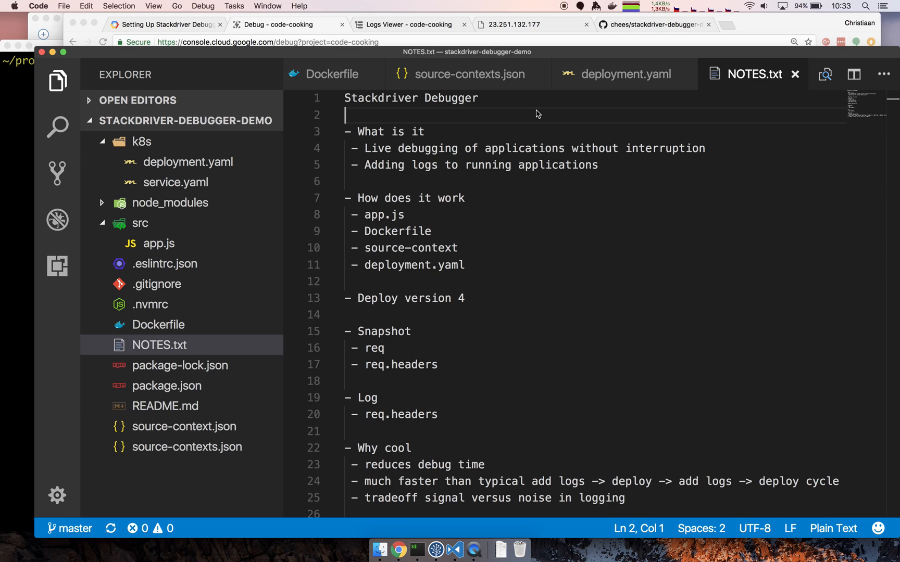
Point out the 'What is it' and 'How does it work' sections of the README
double_click(370, 131)
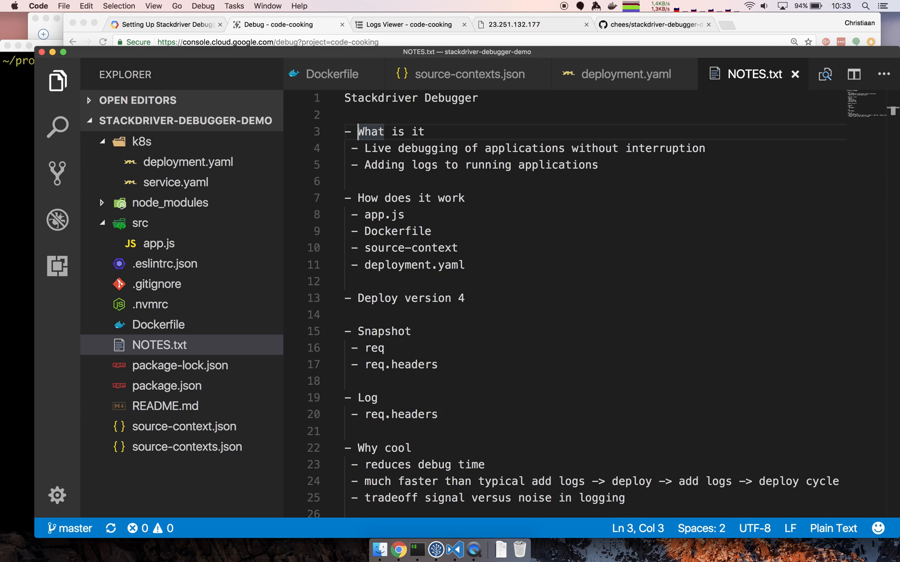
double_click(378, 148)
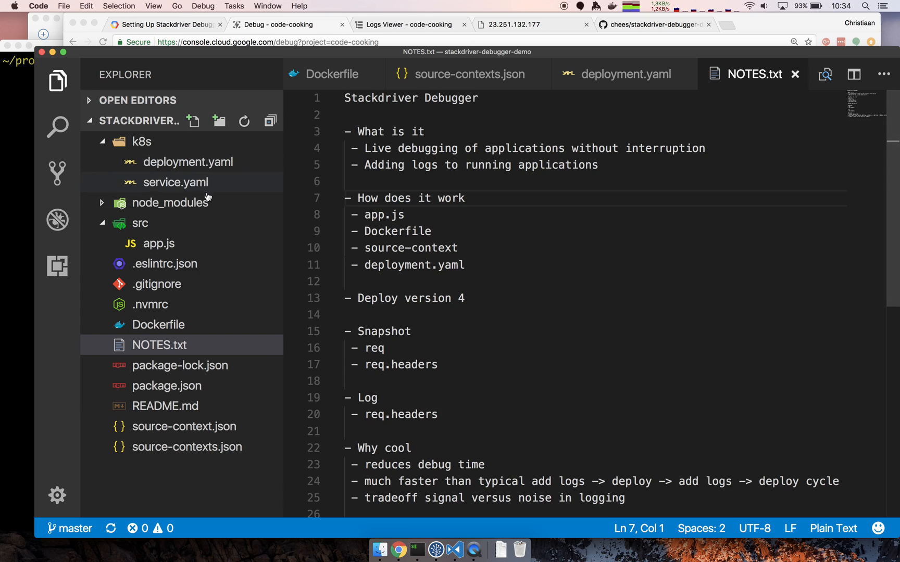
mouse_move(237, 275)
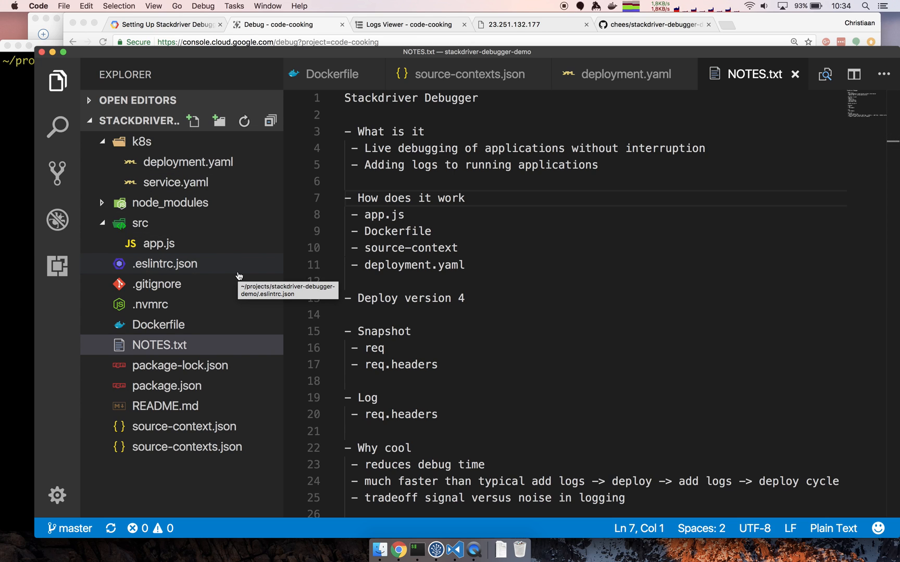
mouse_move(200, 385)
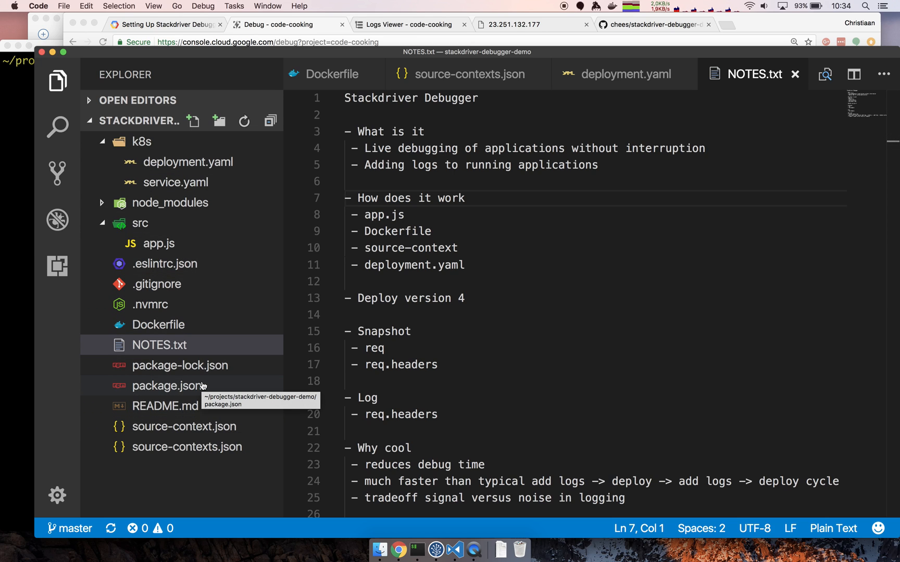
mouse_move(158, 243)
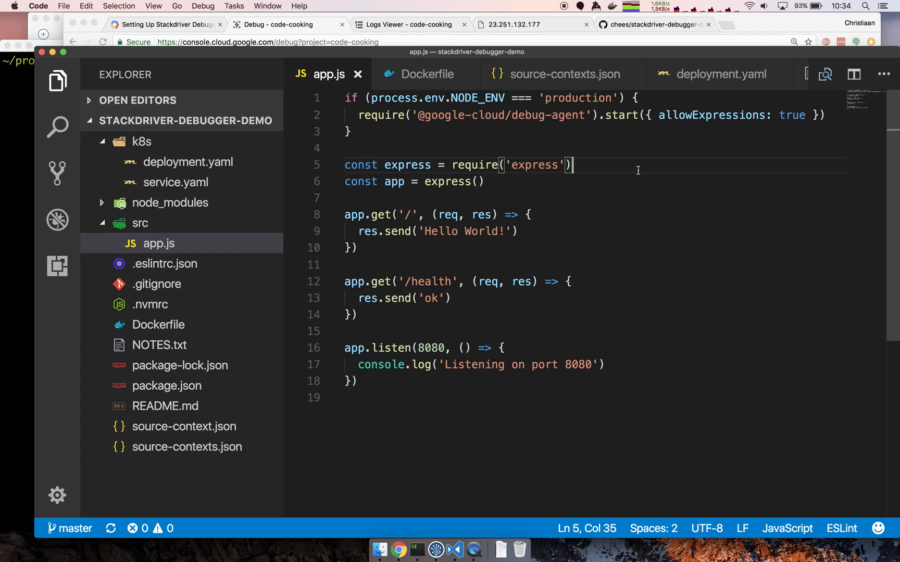
mouse_move(419, 159)
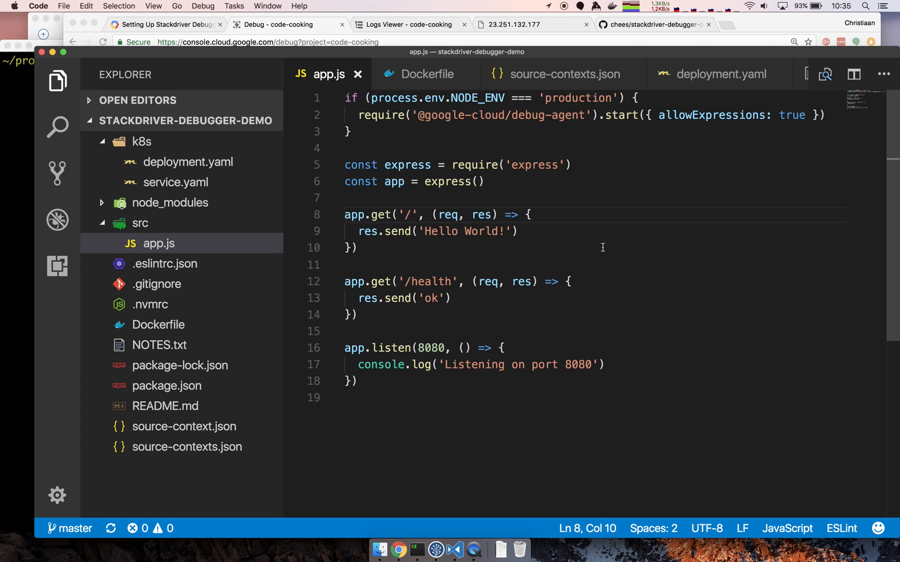
double_click(391, 231)
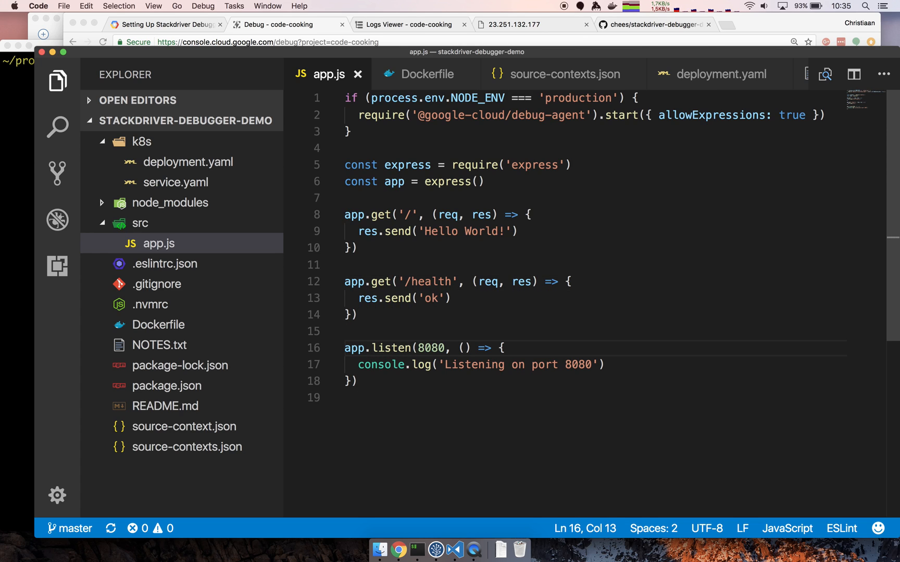
click(348, 132)
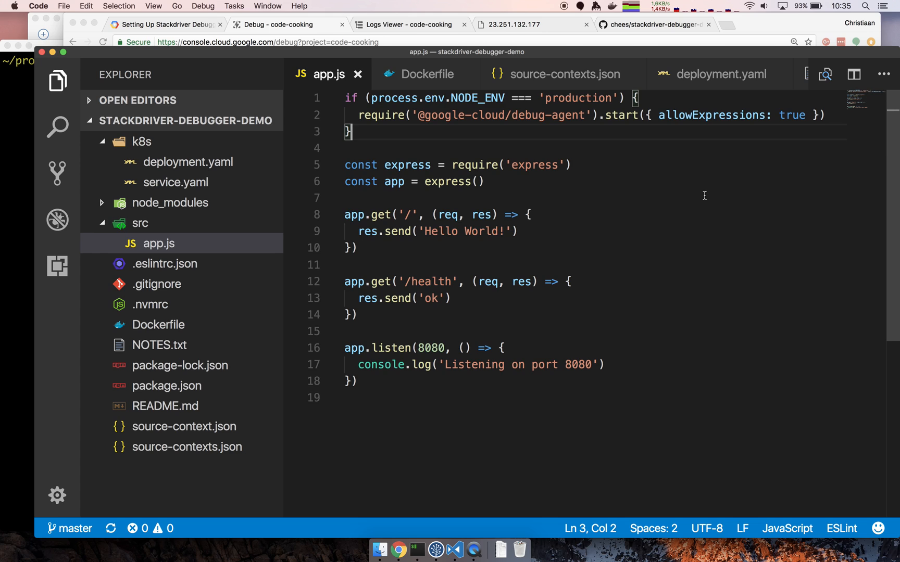
double_click(381, 115)
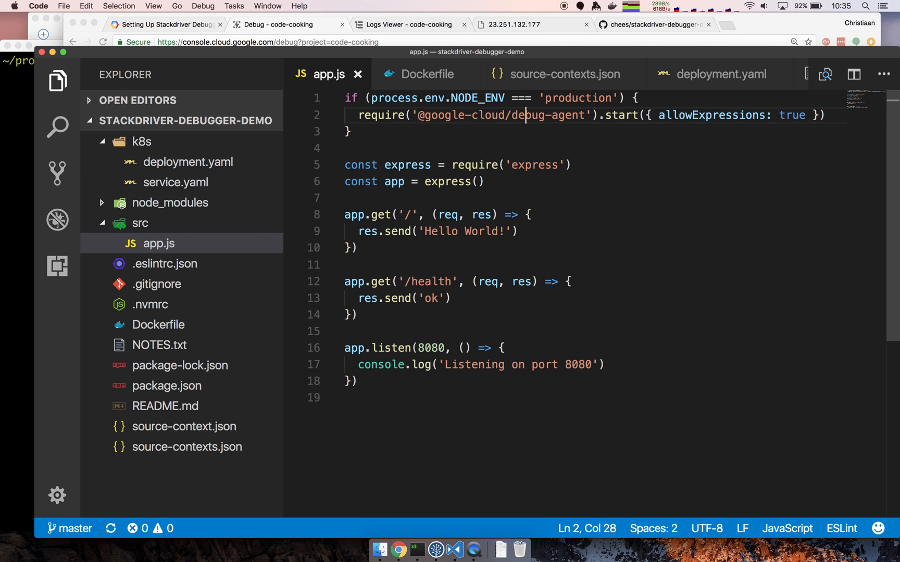
mouse_move(621, 115)
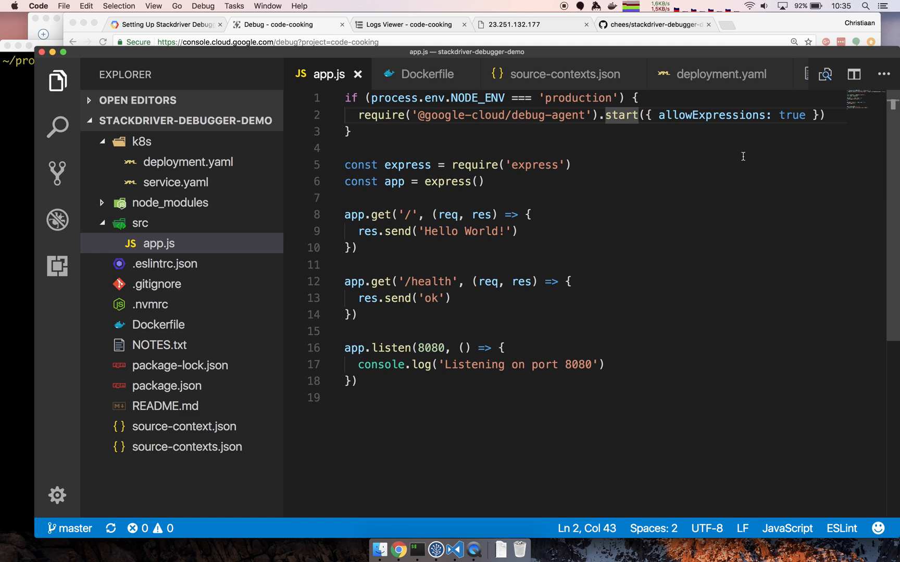
mouse_move(556, 275)
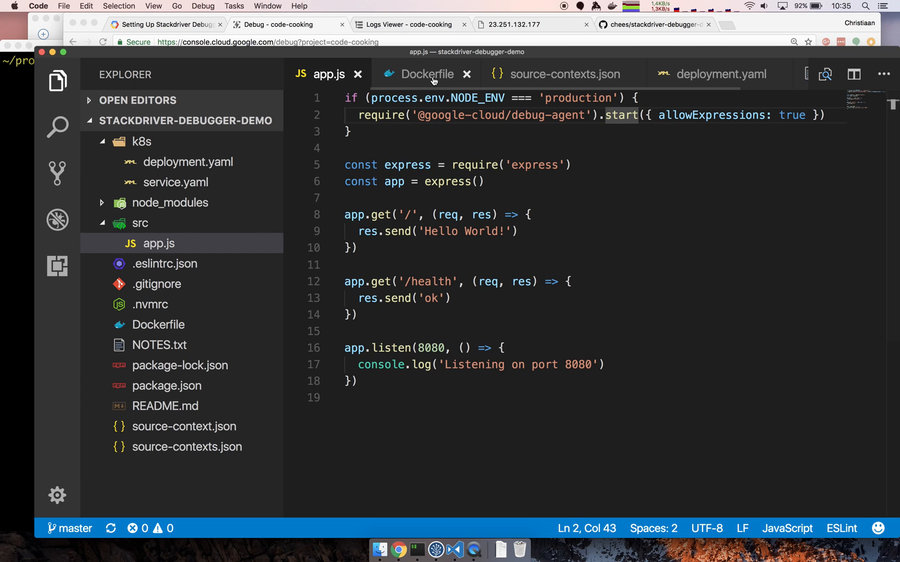
Review the Dockerfile's production ENV value and the COPY lines for package files and src
click(426, 74)
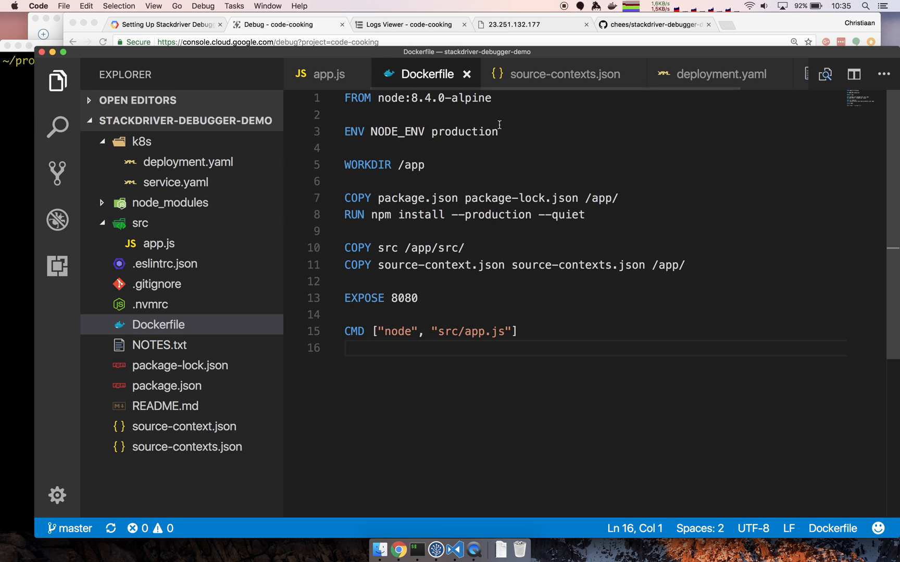
double_click(470, 98)
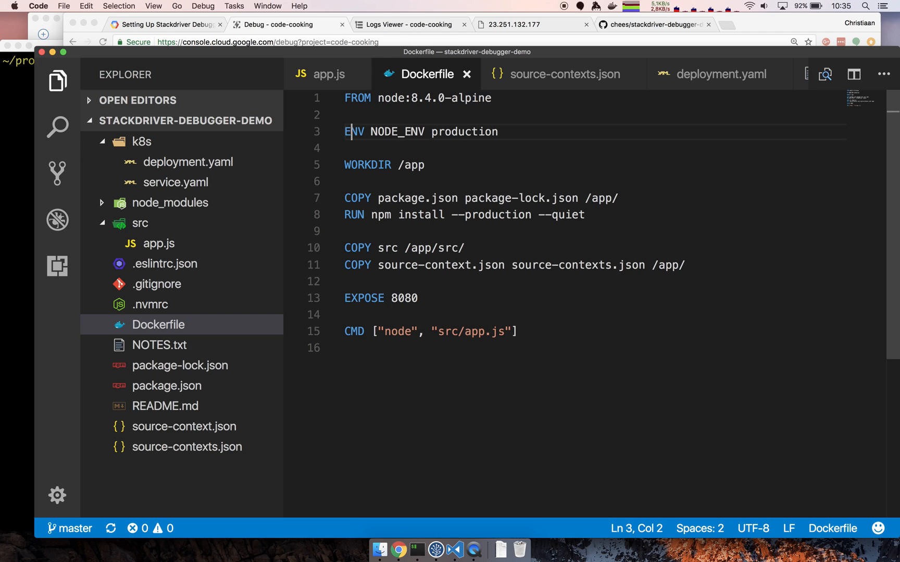
double_click(463, 132)
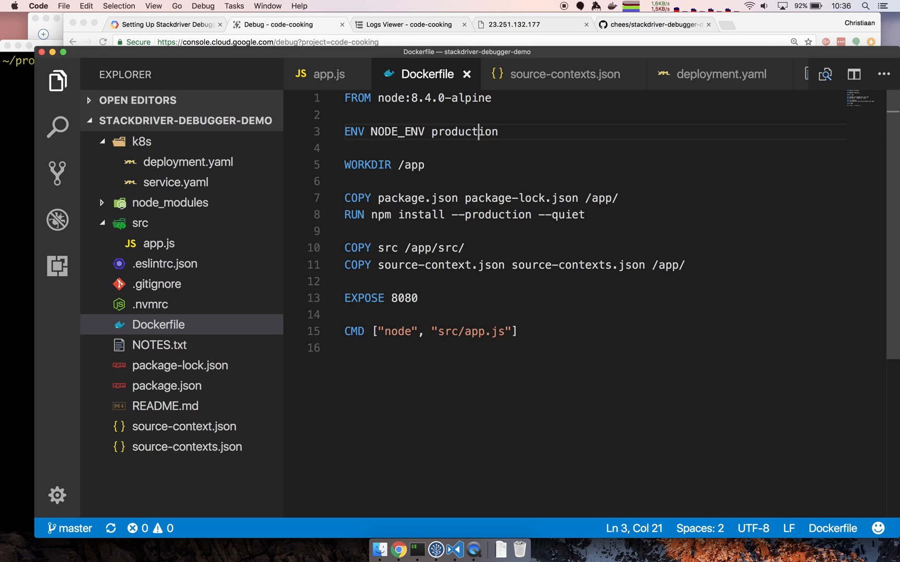
double_click(414, 164)
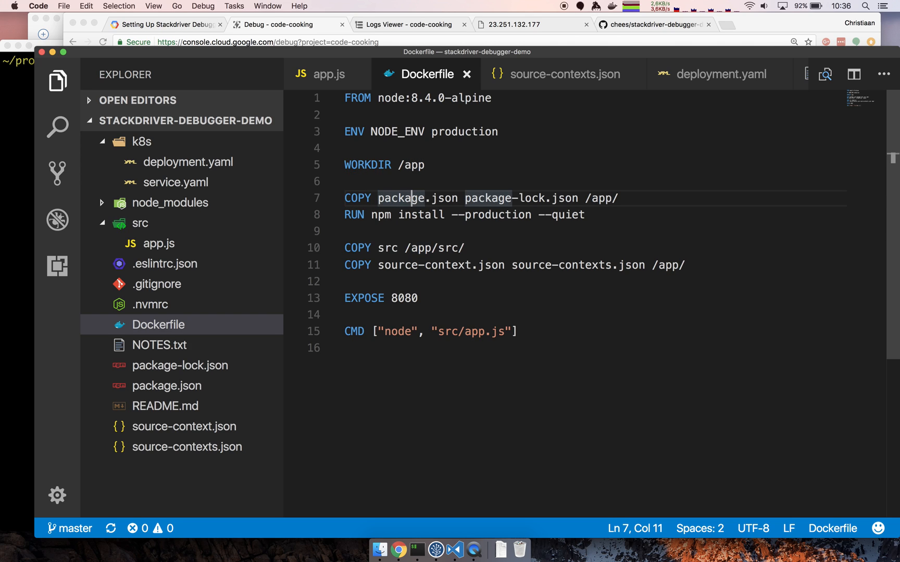
click(521, 198)
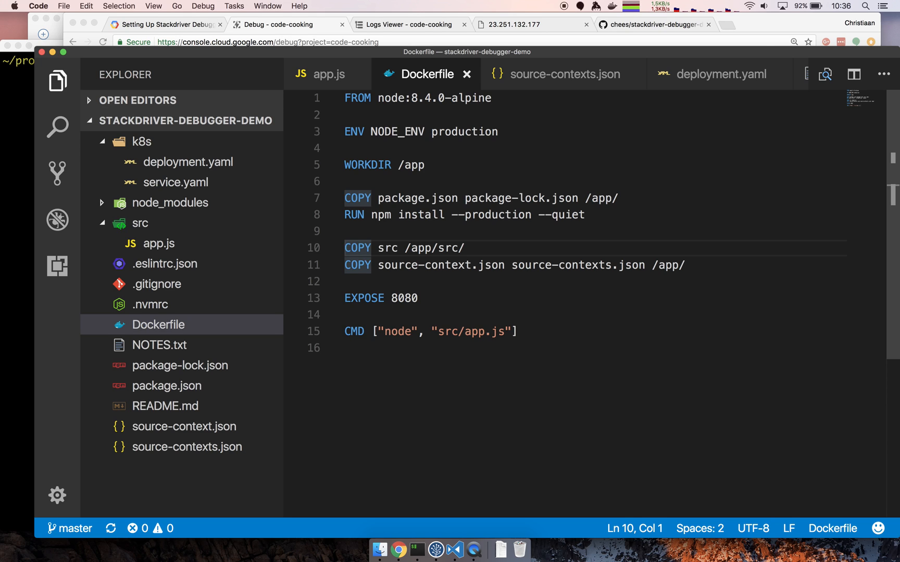
Highlight the COPY line that adds the source-context files to the image
click(411, 265)
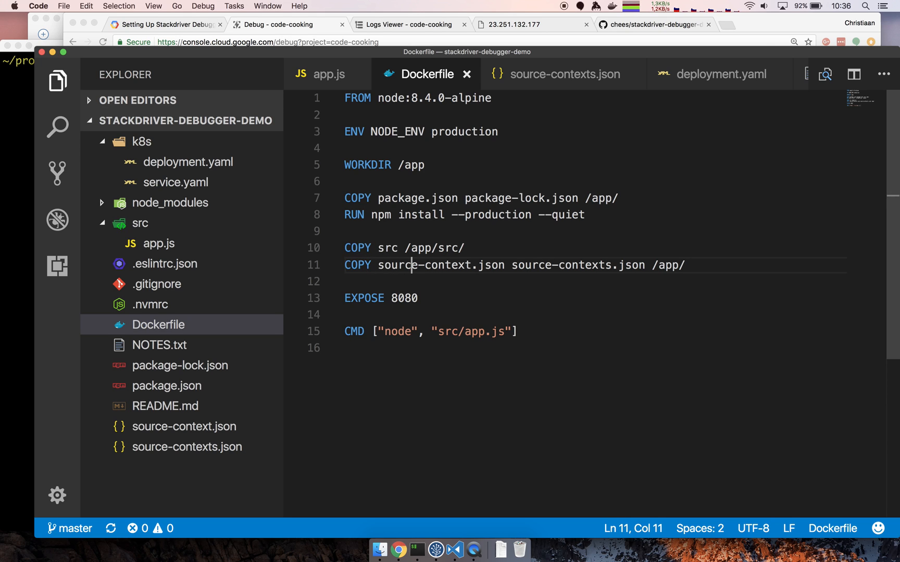
double_click(397, 264)
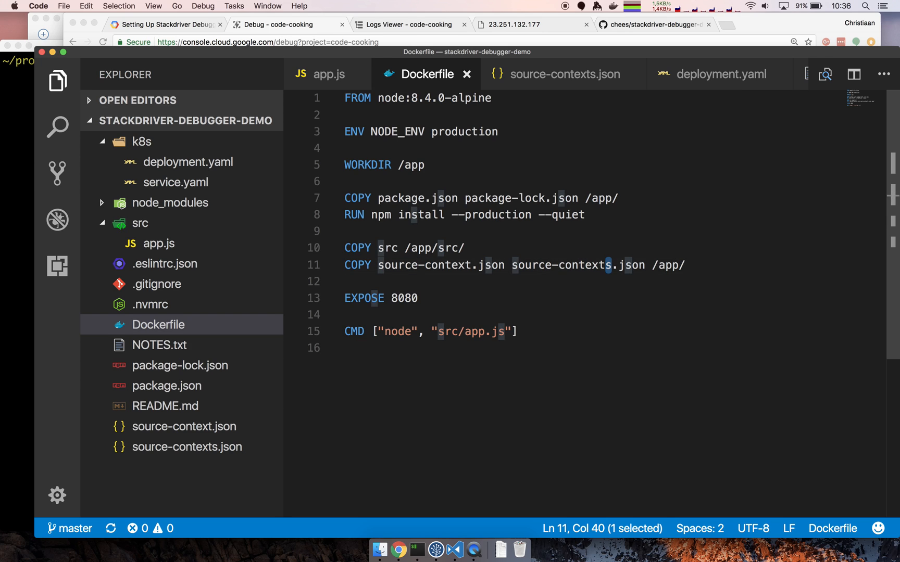
click(694, 266)
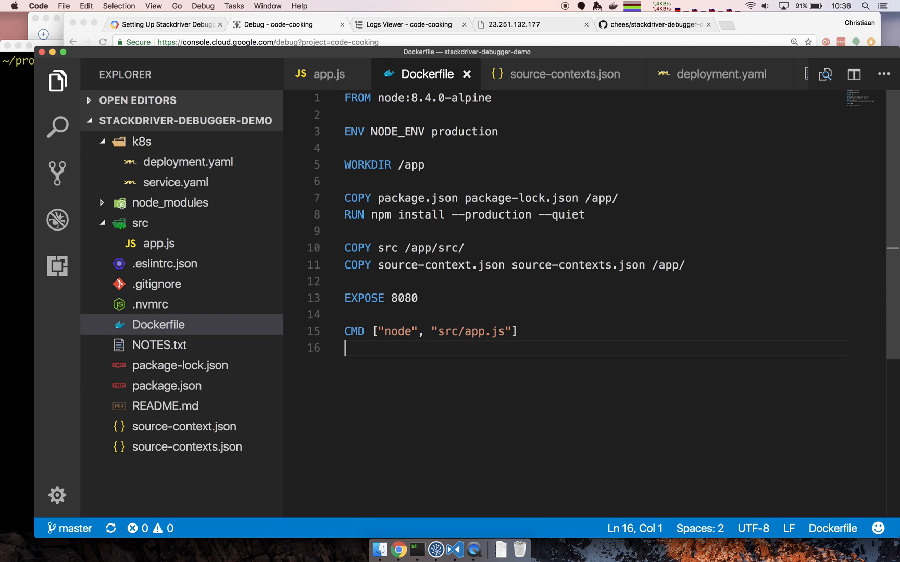
mouse_move(490, 348)
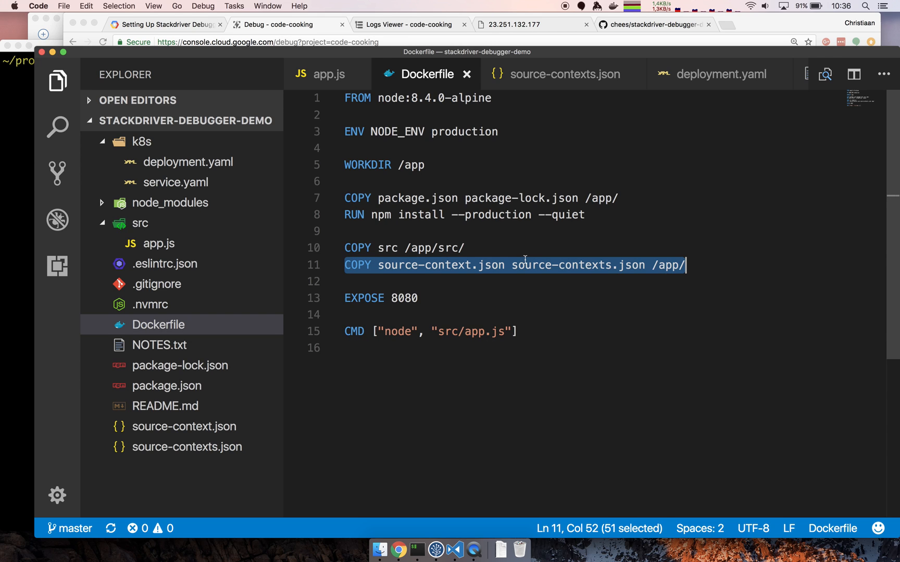
mouse_move(722, 284)
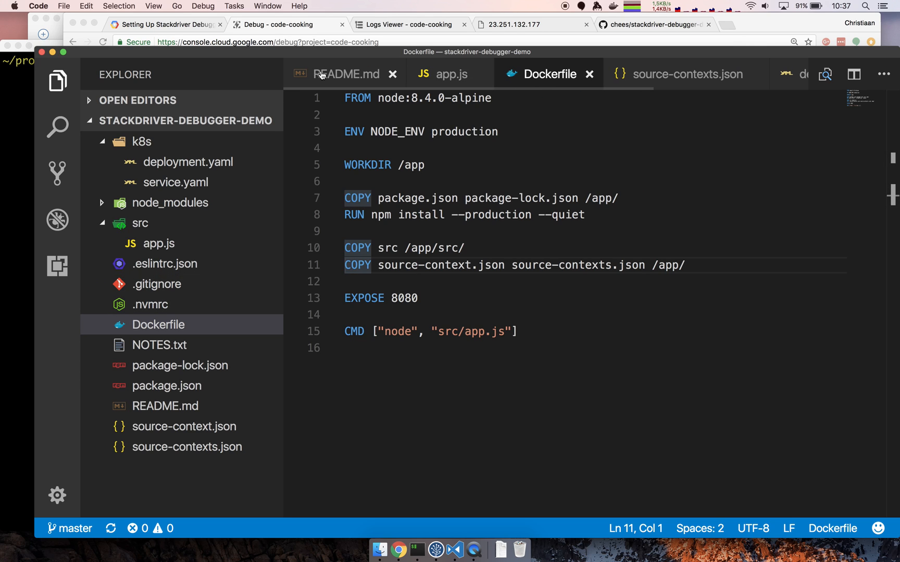
Review source-contexts.json's git revisionId and repository URL, then switch to SourceTree
click(345, 74)
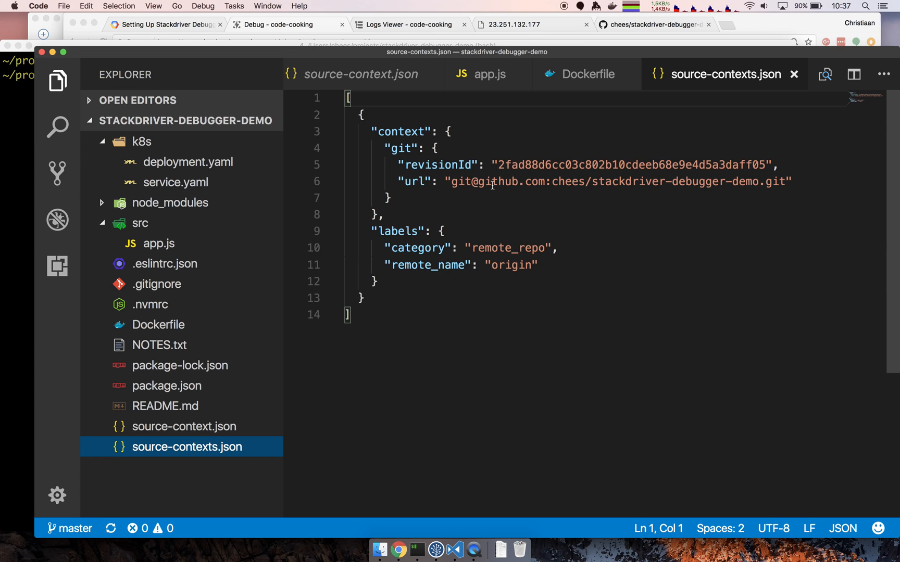
click(658, 181)
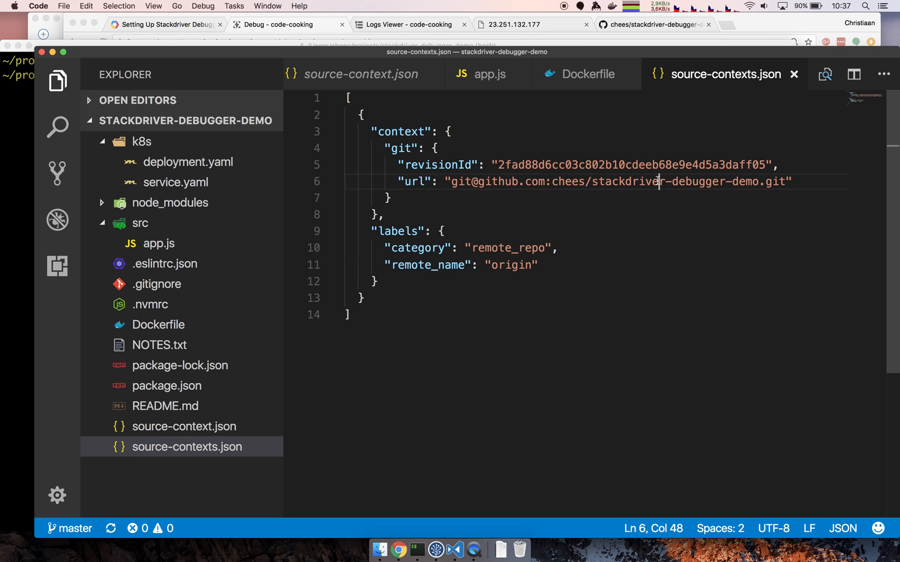
double_click(631, 165)
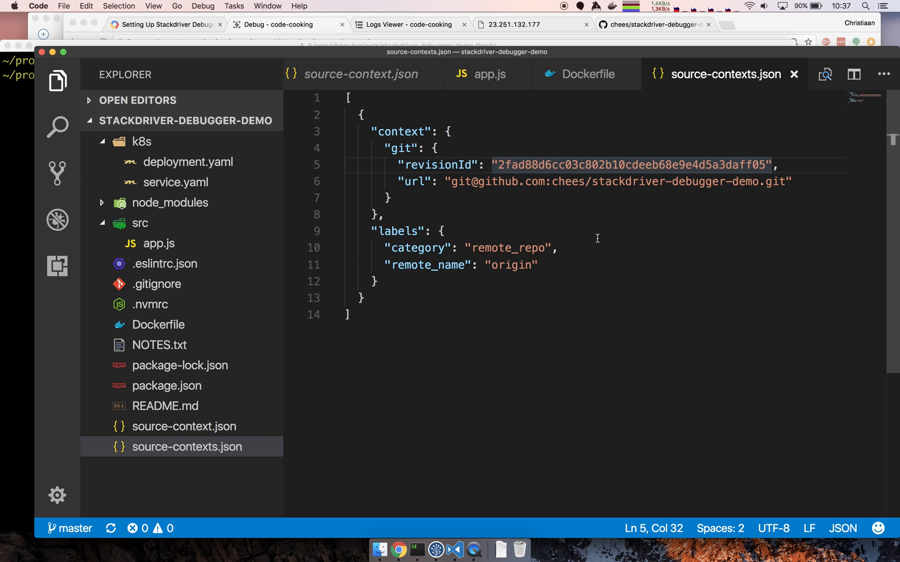
mouse_move(435, 550)
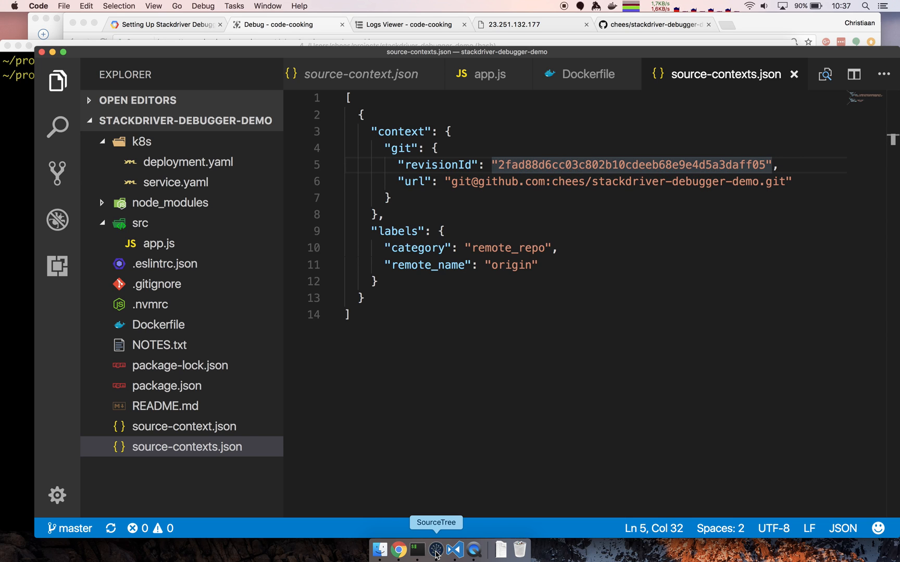
click(435, 549)
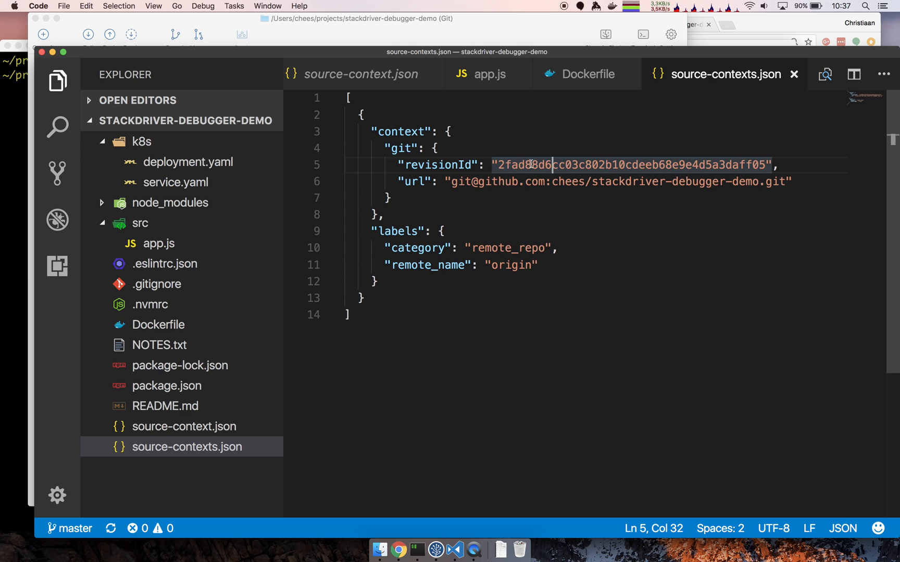
mouse_move(436, 550)
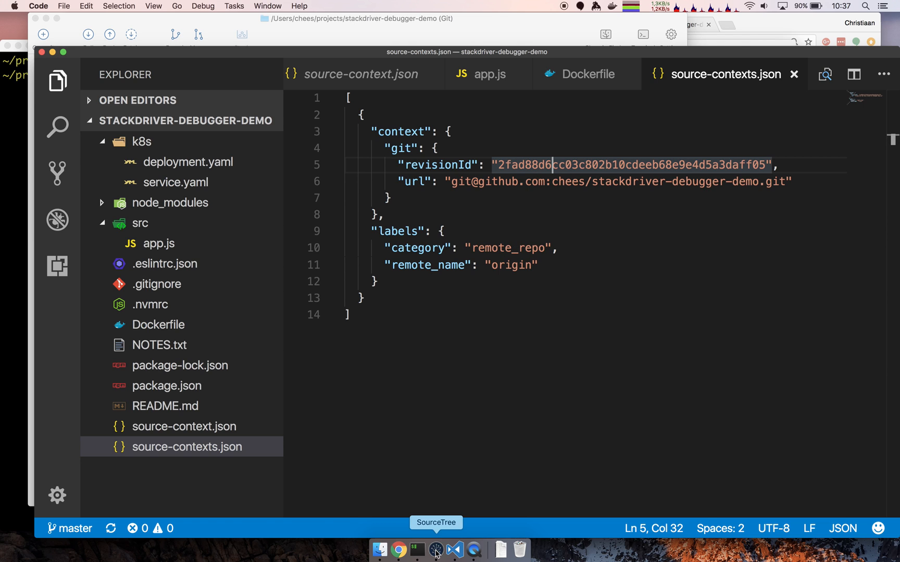
click(435, 550)
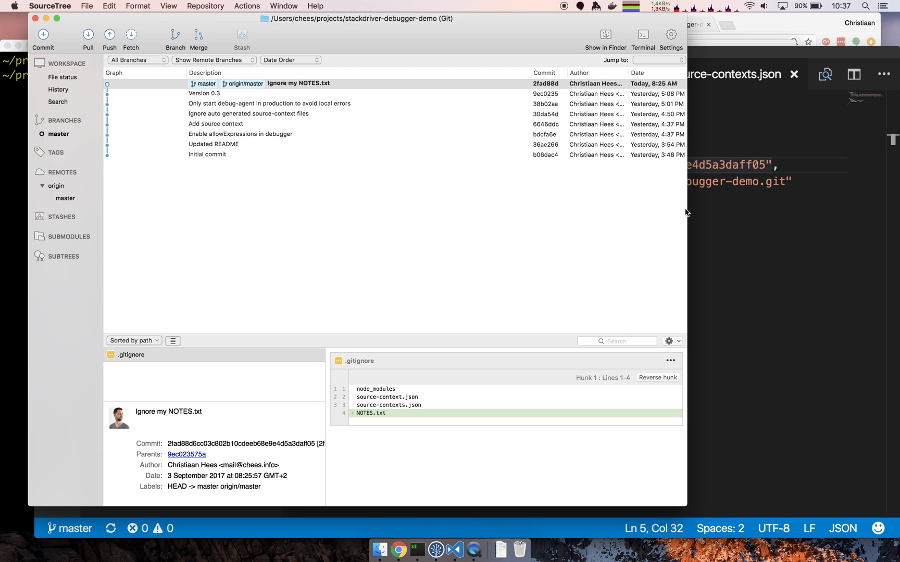
mouse_move(731, 233)
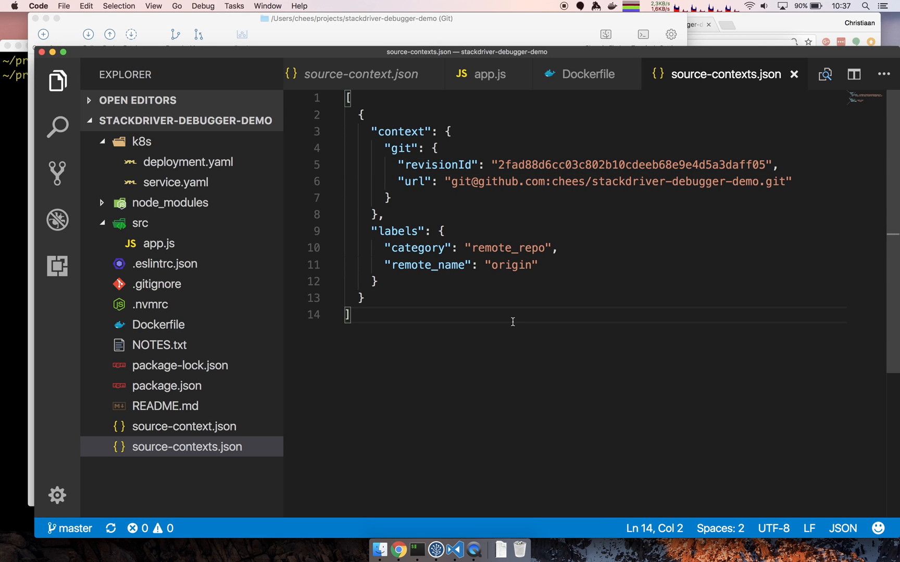
mouse_move(334, 250)
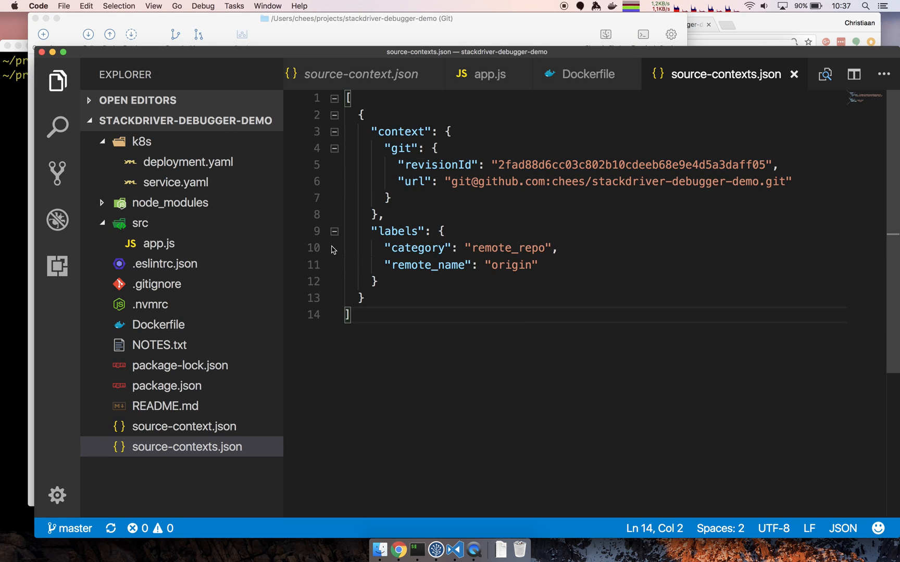
Show README.md and highlight part of the gcloud gen-repo-info-file command
click(159, 242)
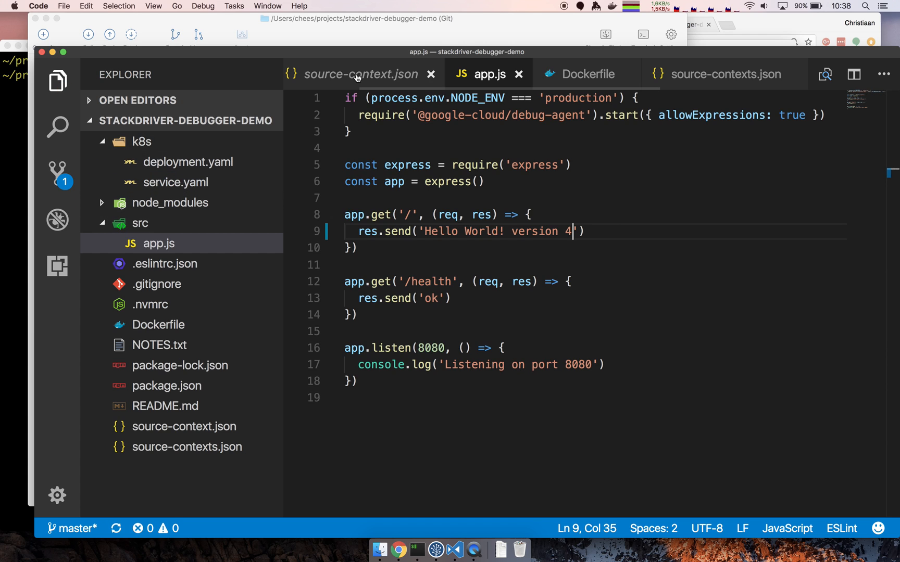
click(165, 406)
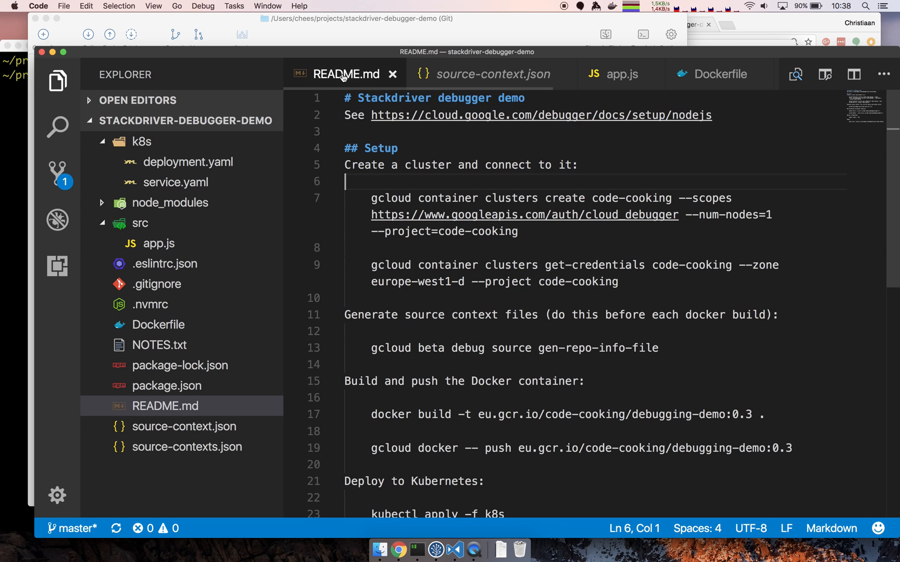
double_click(467, 348)
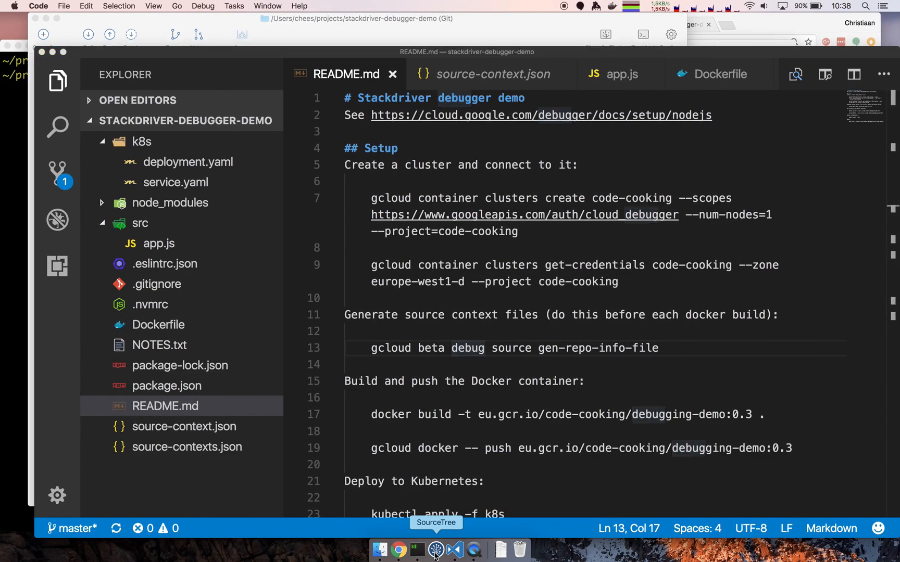
Stage the changed src/app.js file in SourceTree
click(435, 549)
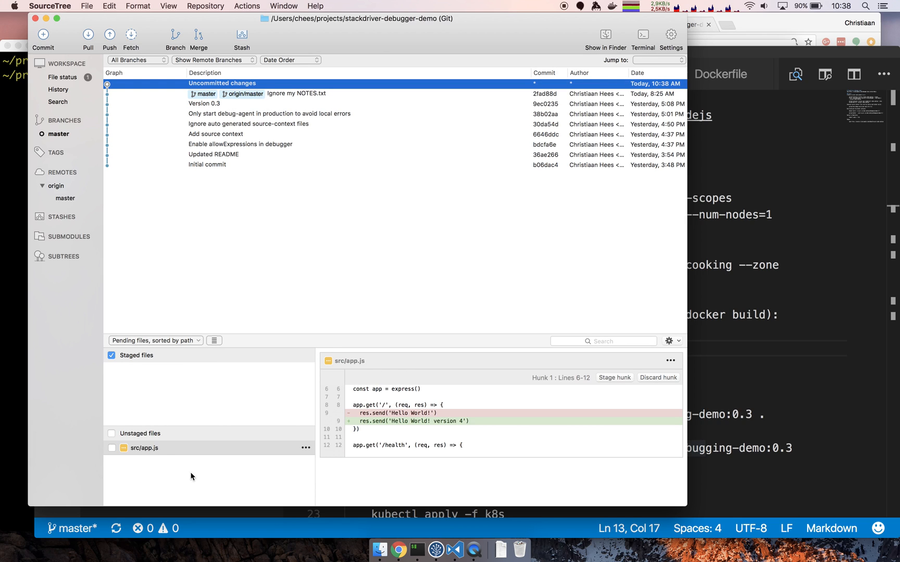
click(160, 447)
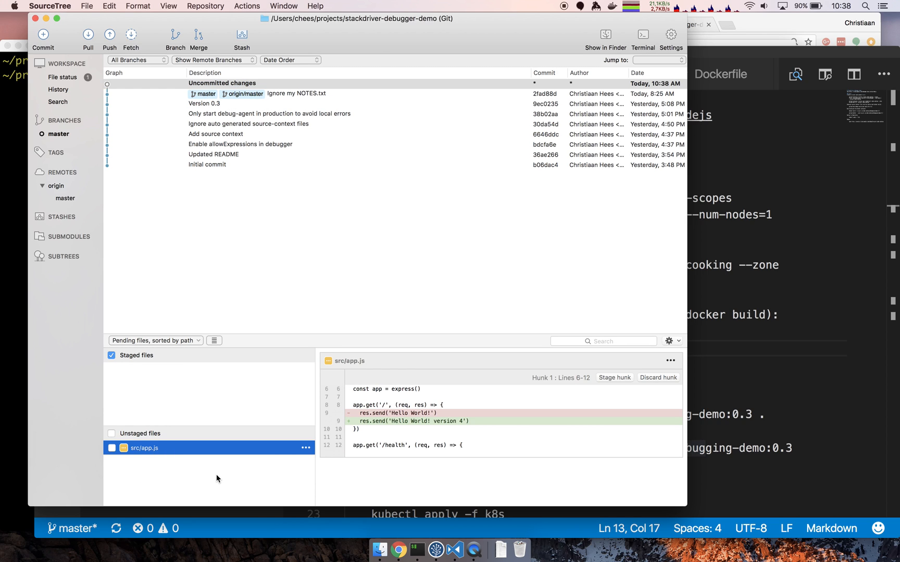
click(112, 448)
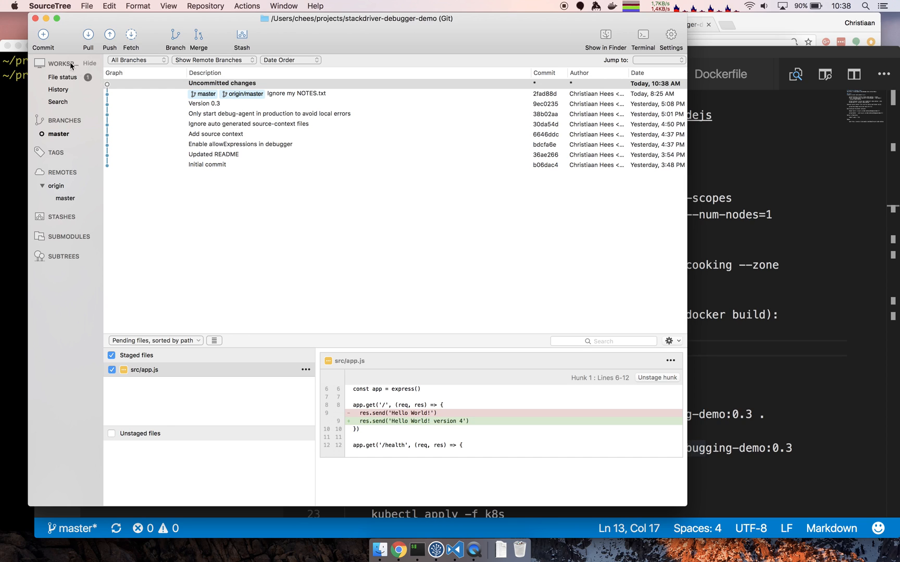
Commit the change with a version message and push it immediately to origin/master
click(43, 38)
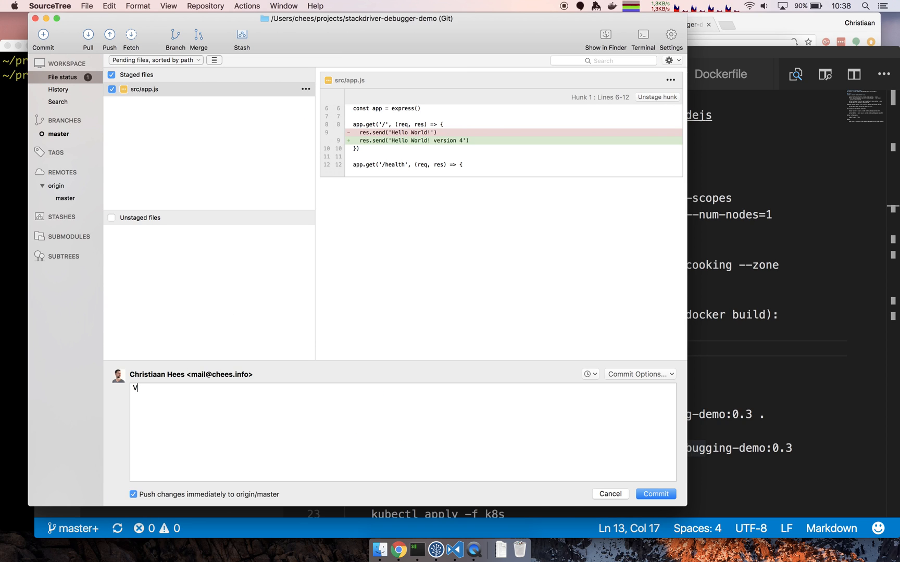
text(Version 3)
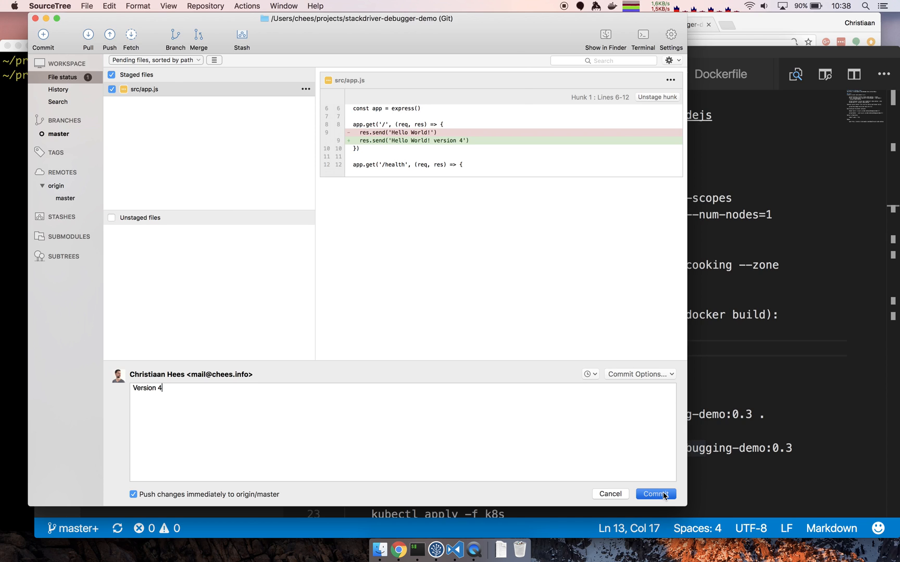
click(655, 494)
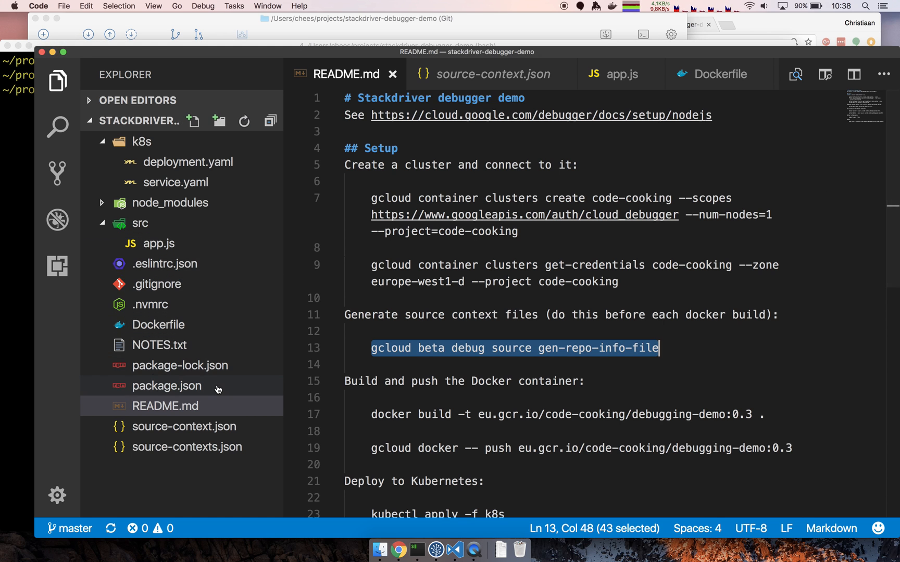
Check the regenerated source-contexts.json revisionId for the new commit
click(187, 447)
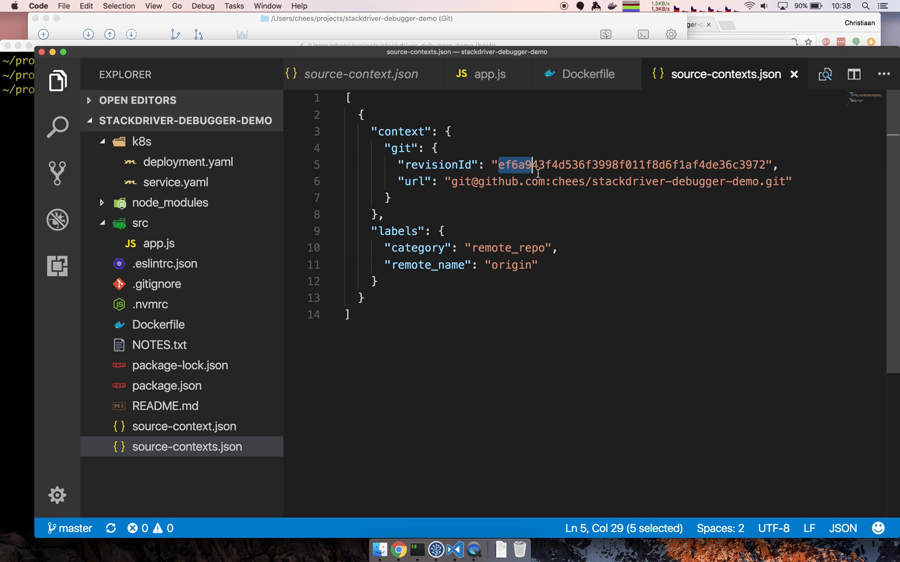
click(165, 406)
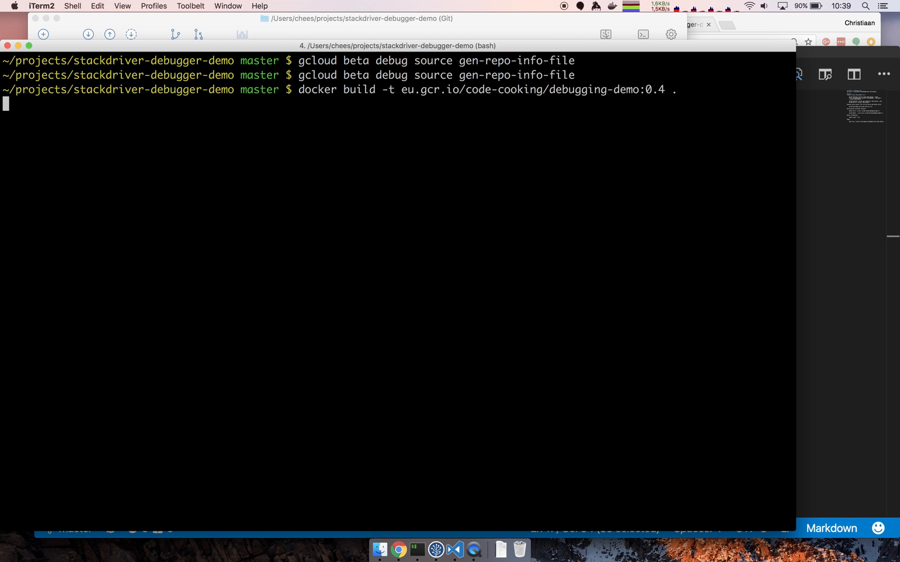
Build the debugging-demo:0.4 image and prepare the gcloud docker push command for it
key(Return)
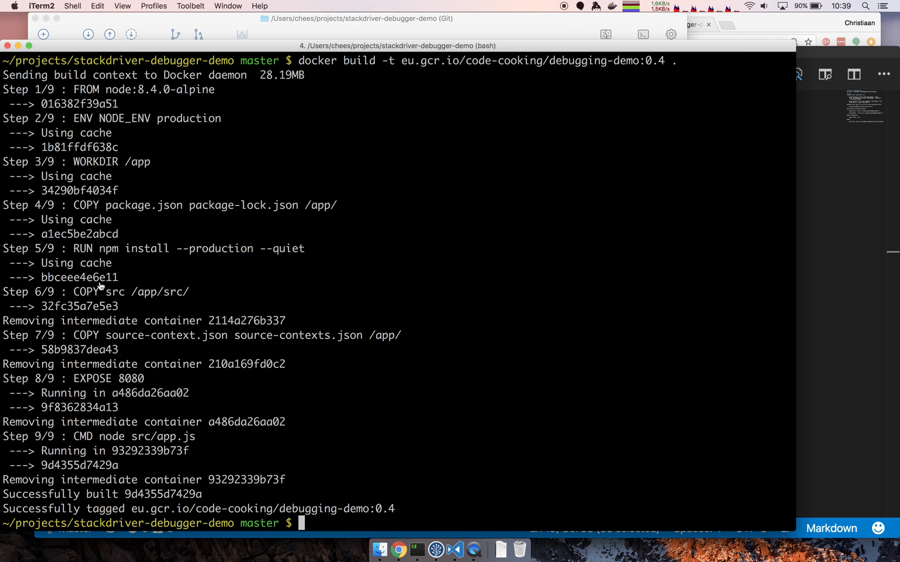
text(gcloud docker -- push eu.gcr.io/code-cooking/debugging-demo:0.4)
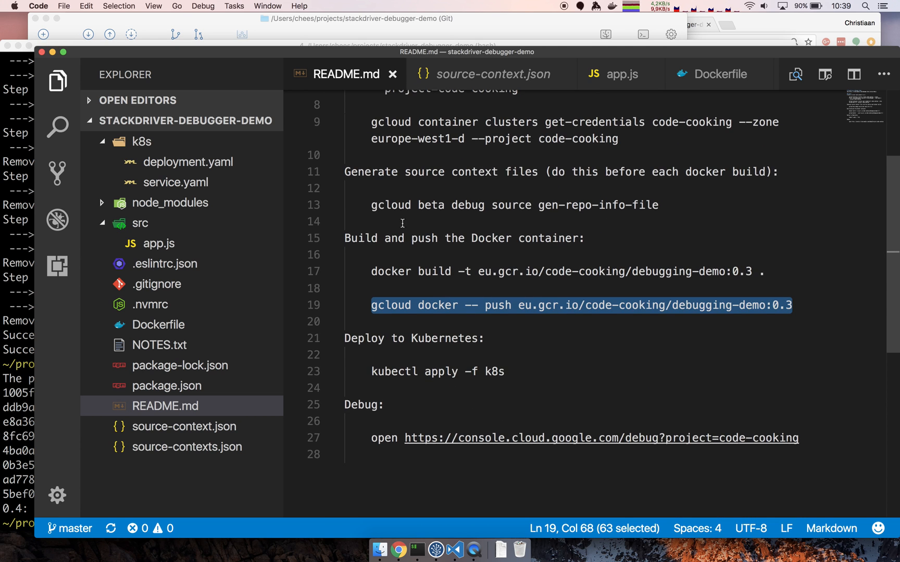
Change deployment.yaml's container image tag from 0.3 to 0.4 and save
click(187, 161)
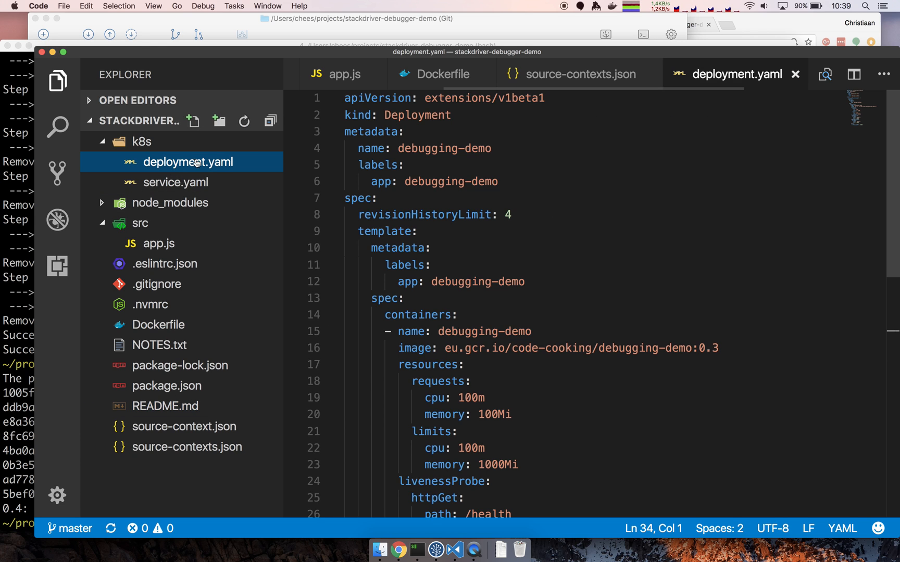
scroll(down, 3)
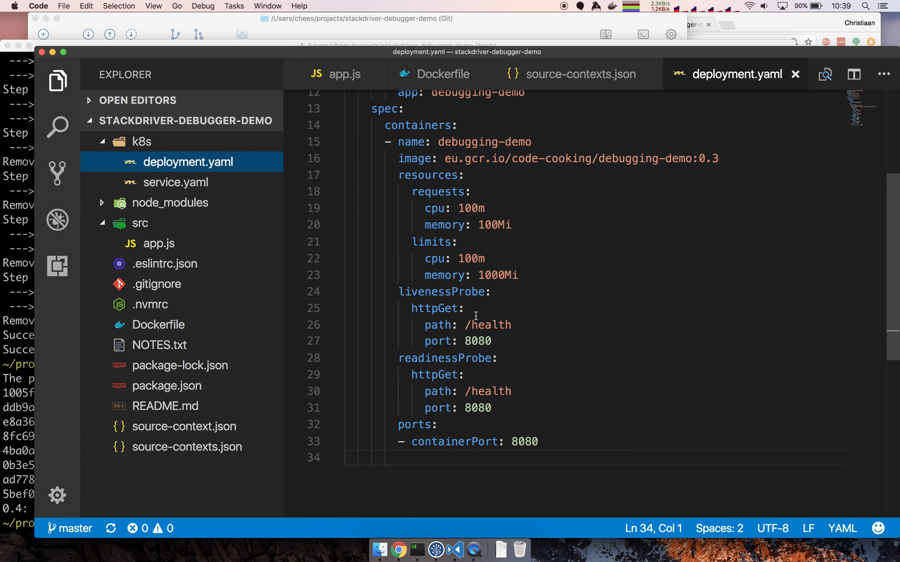
key(Backspace)
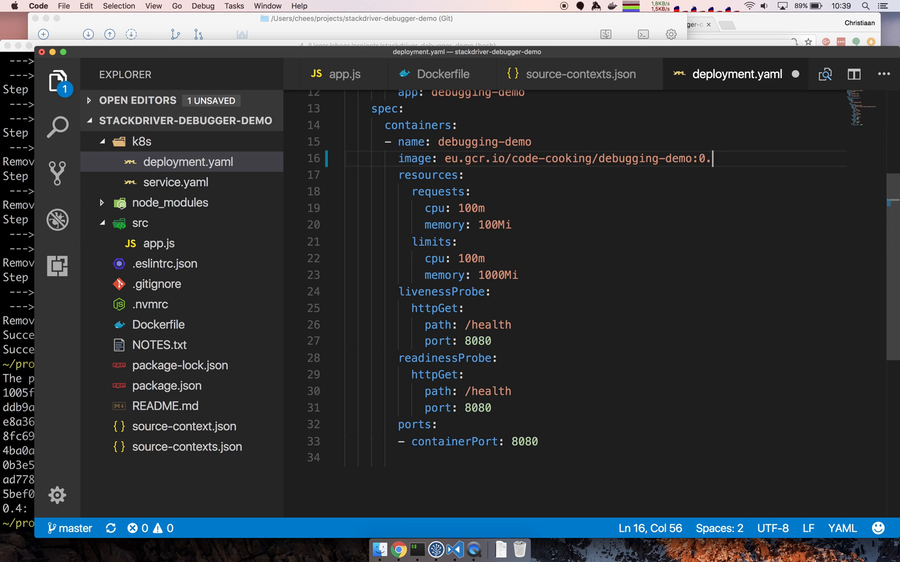
text(4)
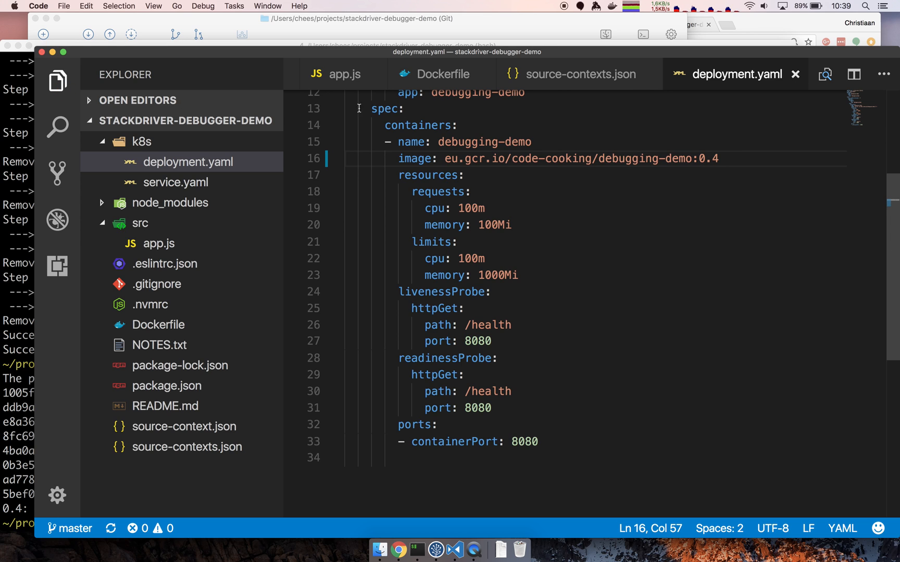
click(164, 406)
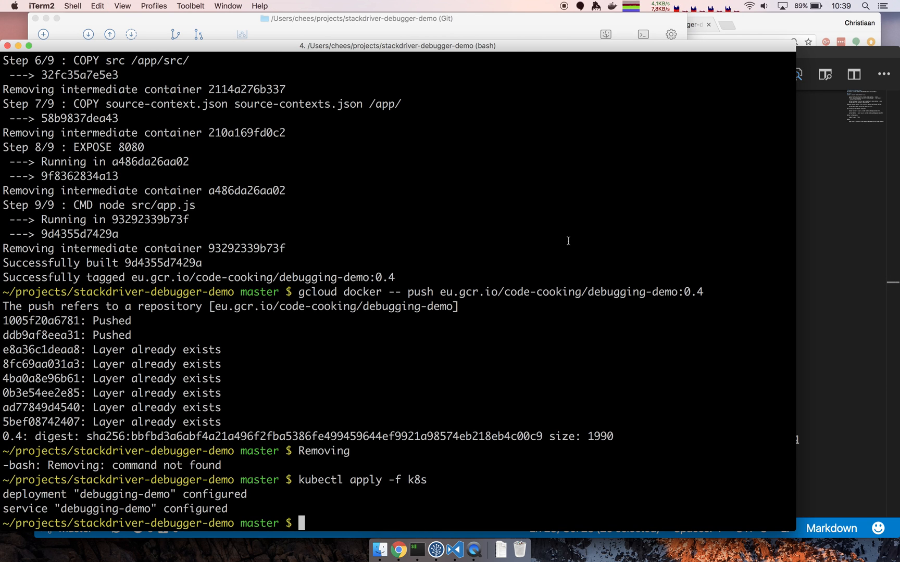
Watch kubectl get pods until the new debugging-demo pod is Running 1/1
text(kubectl get pods)
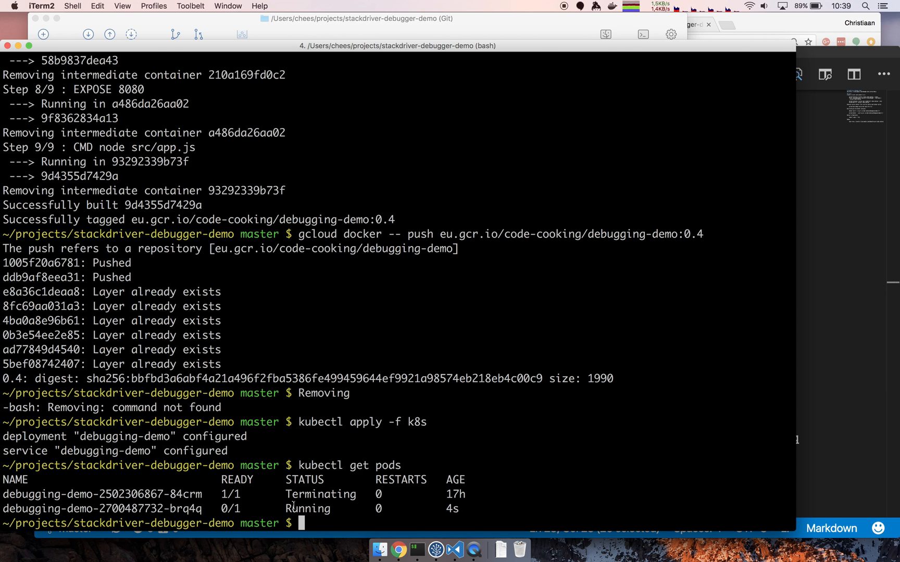
text(kubectl get pods)
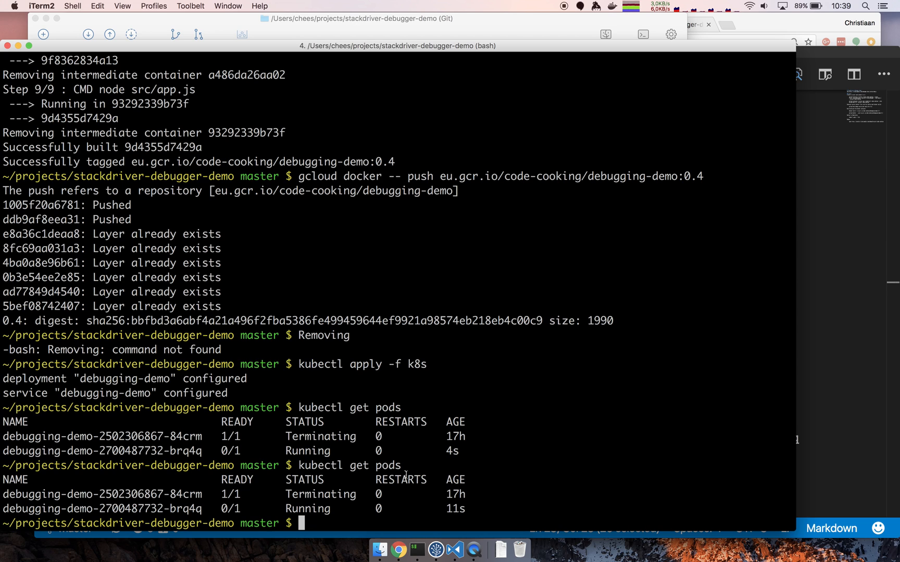
text(kubectl get pods -w)
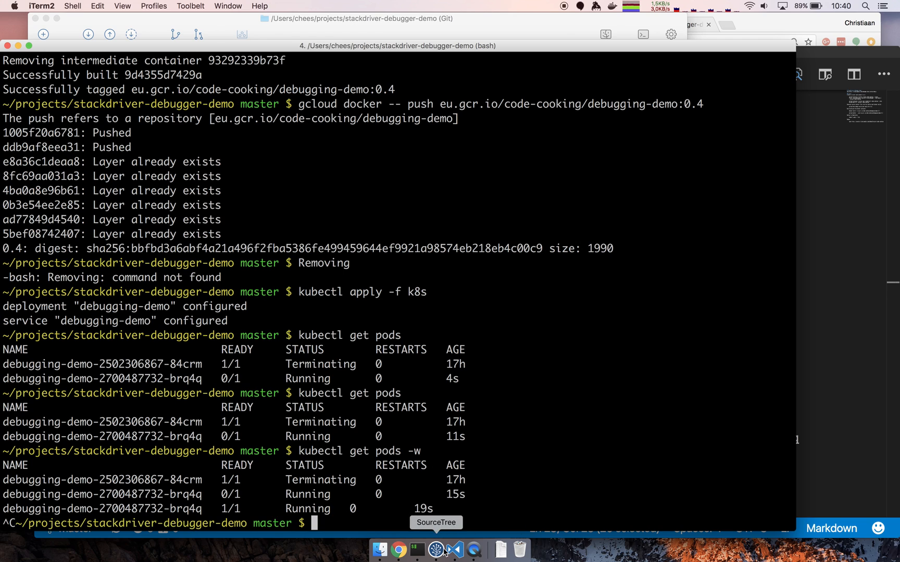
mouse_move(397, 550)
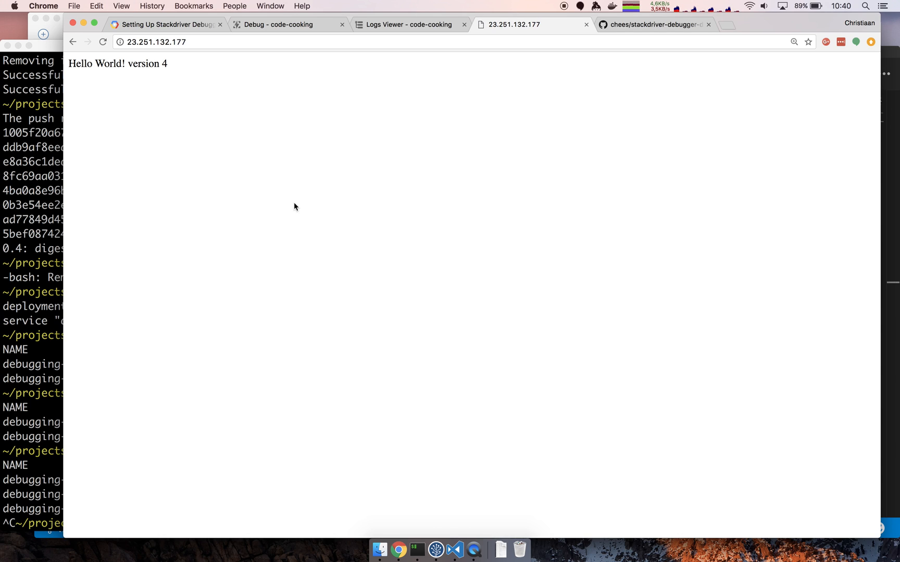
mouse_move(308, 127)
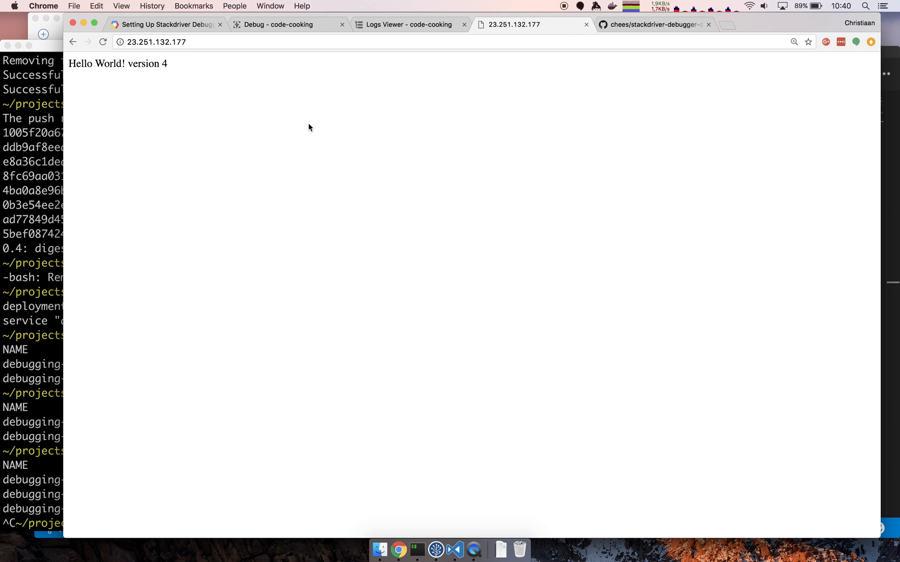
mouse_move(892, 117)
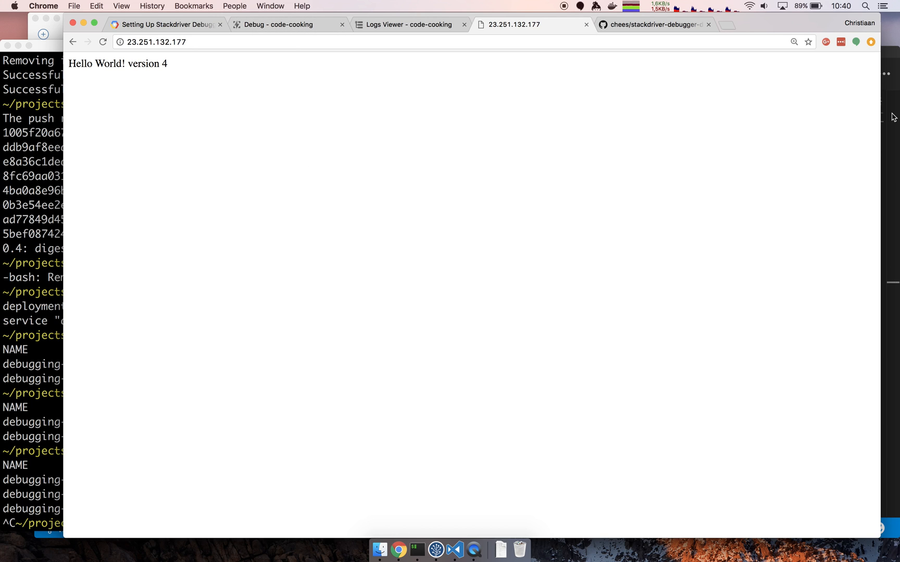
Return to Chrome to confirm the app responds 'Hello World! version 4'
click(454, 549)
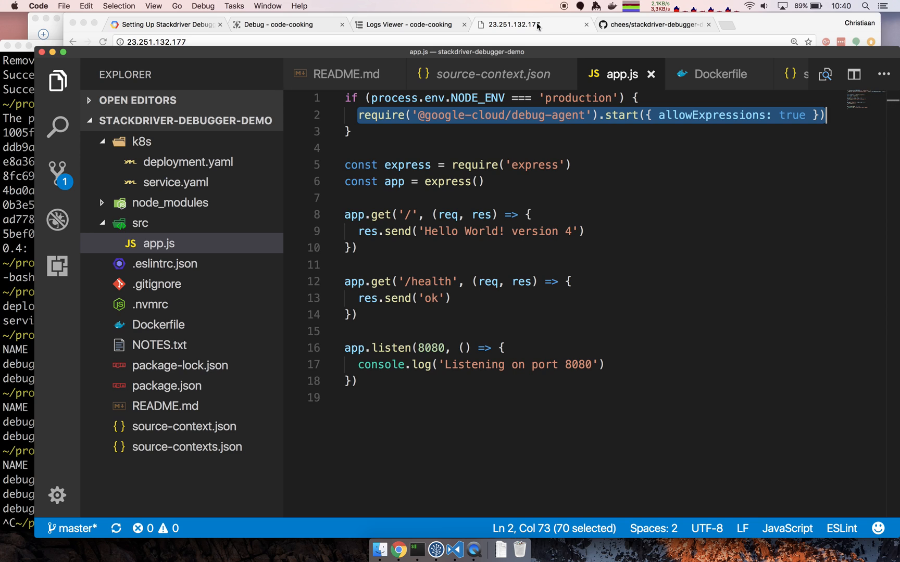
click(285, 24)
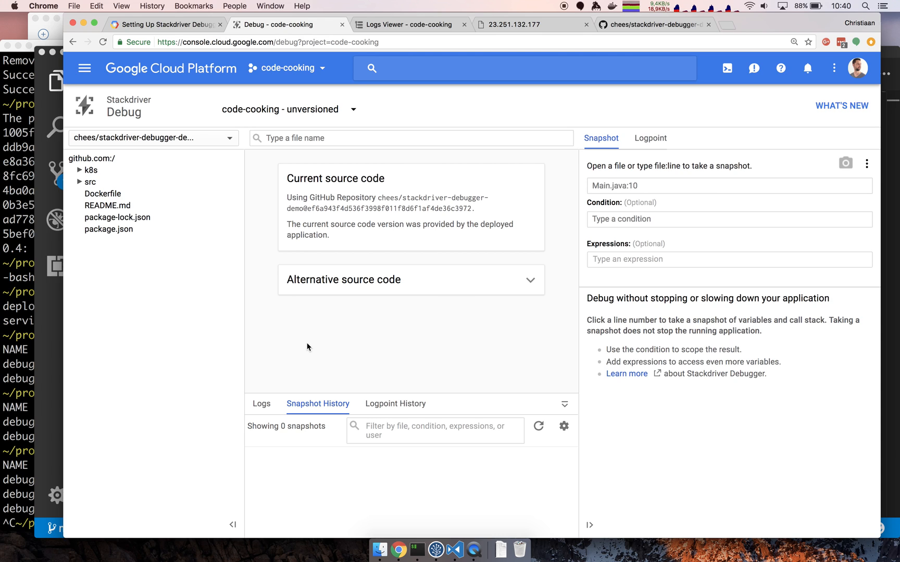
Compare the deployed revision ef6a943f4d536f3998f011f8d6f1af4de36c3972 with the repository history in SourceTree
click(287, 110)
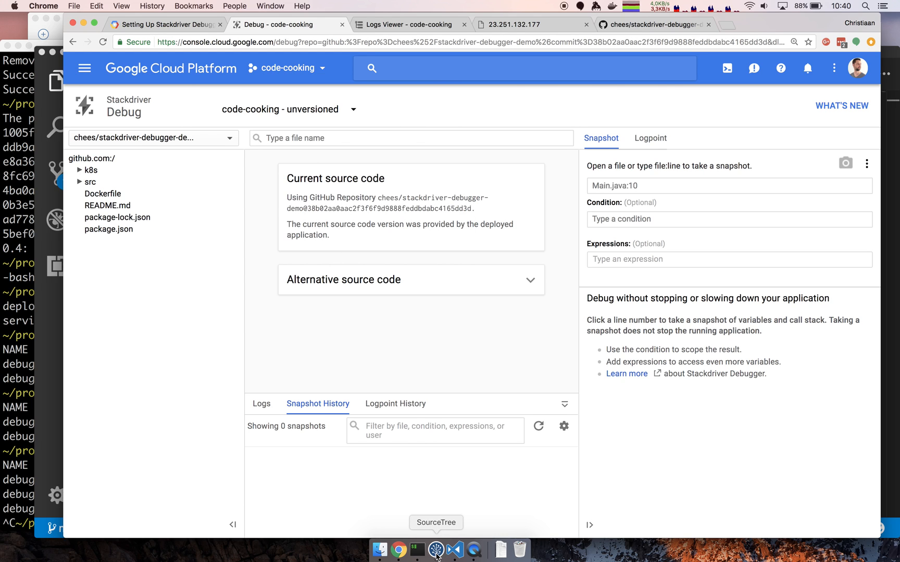
click(435, 550)
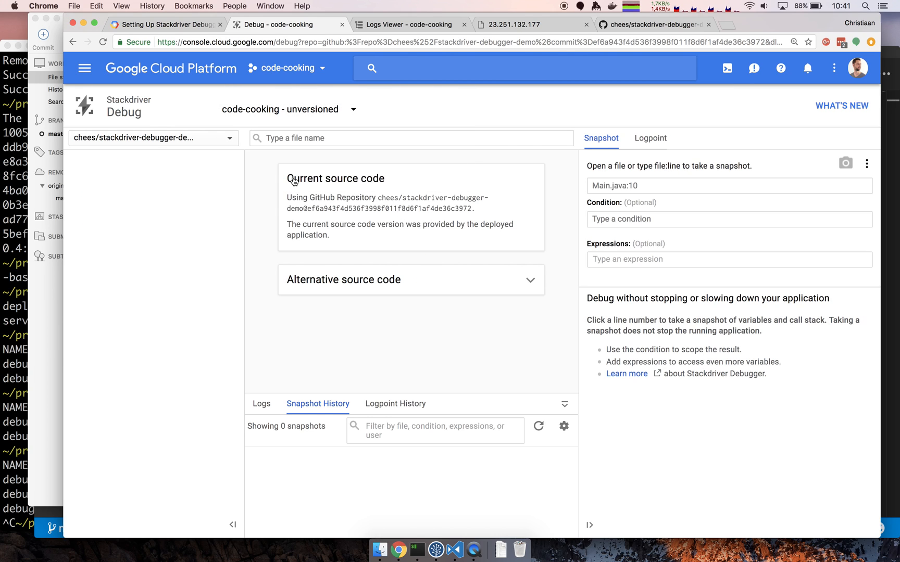
click(153, 137)
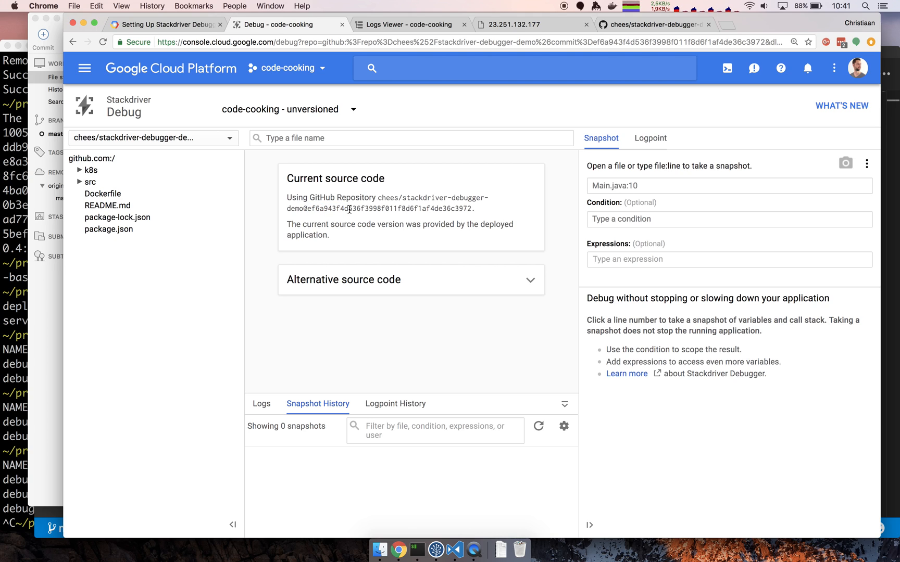
mouse_move(143, 173)
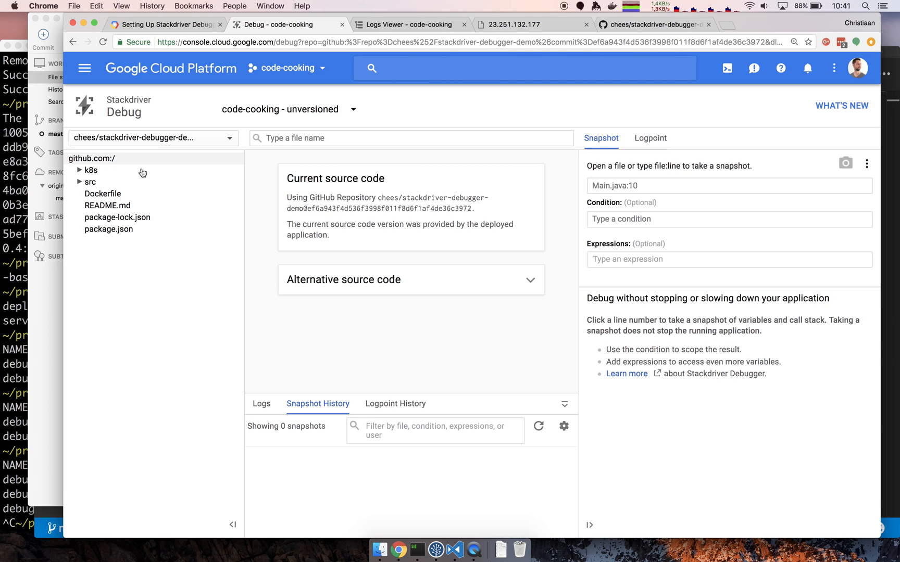
Load app.js from the src folder into Stackdriver Debug
click(90, 182)
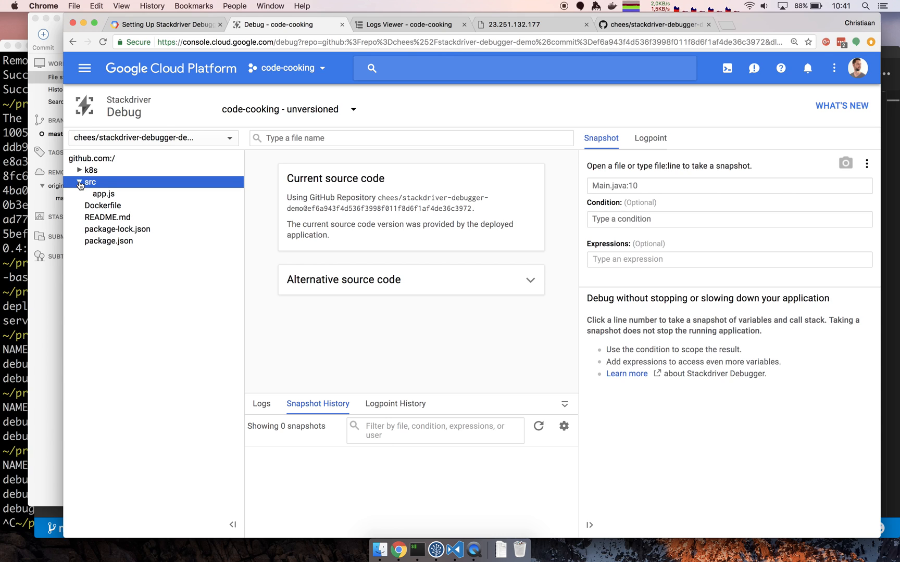
click(105, 194)
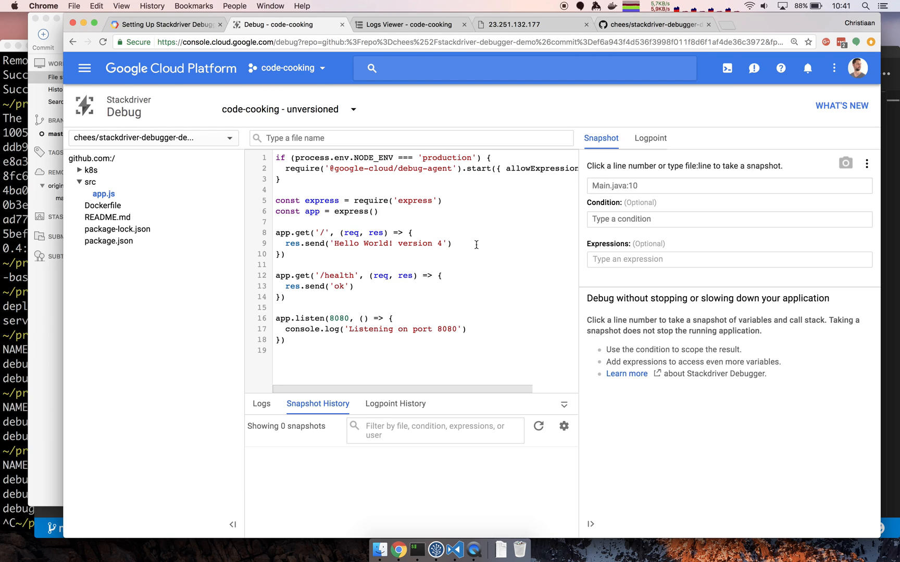
mouse_move(336, 220)
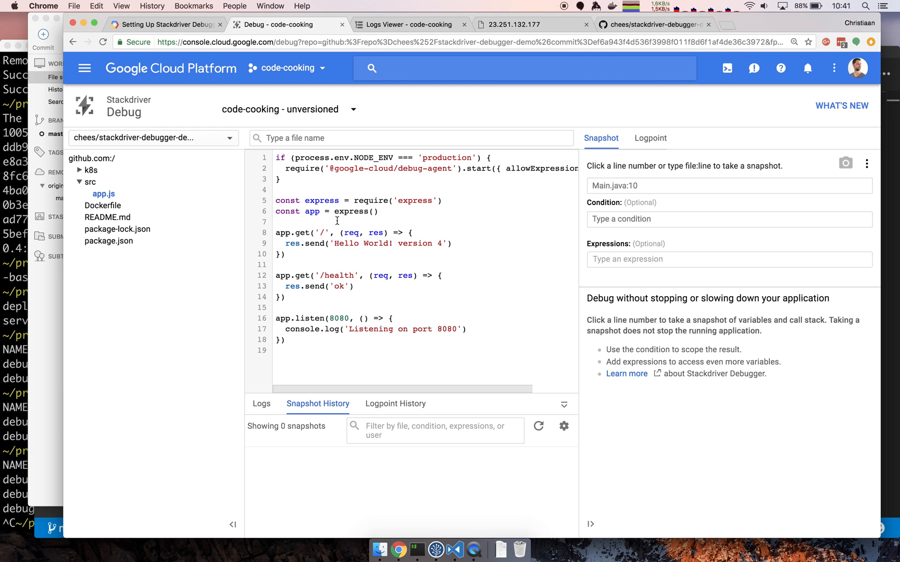
mouse_move(407, 223)
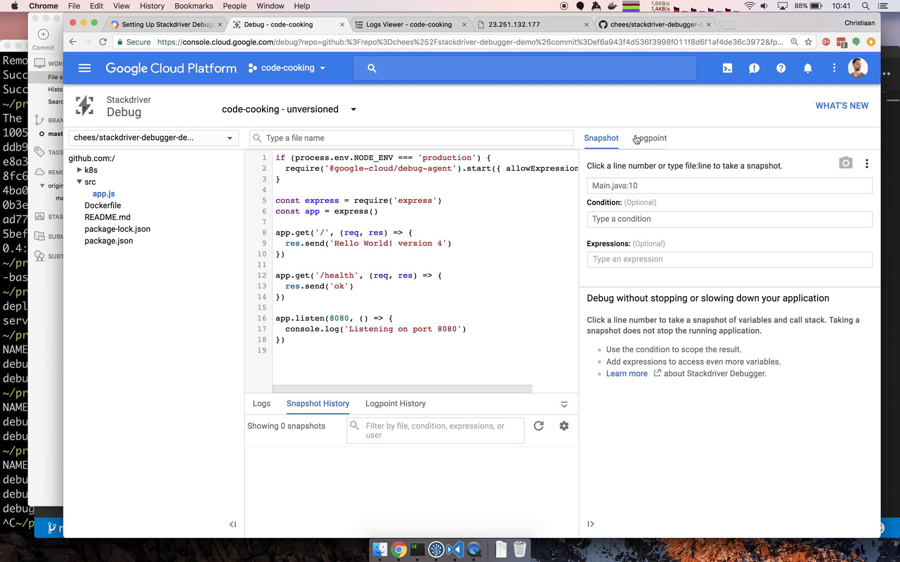
mouse_move(650, 138)
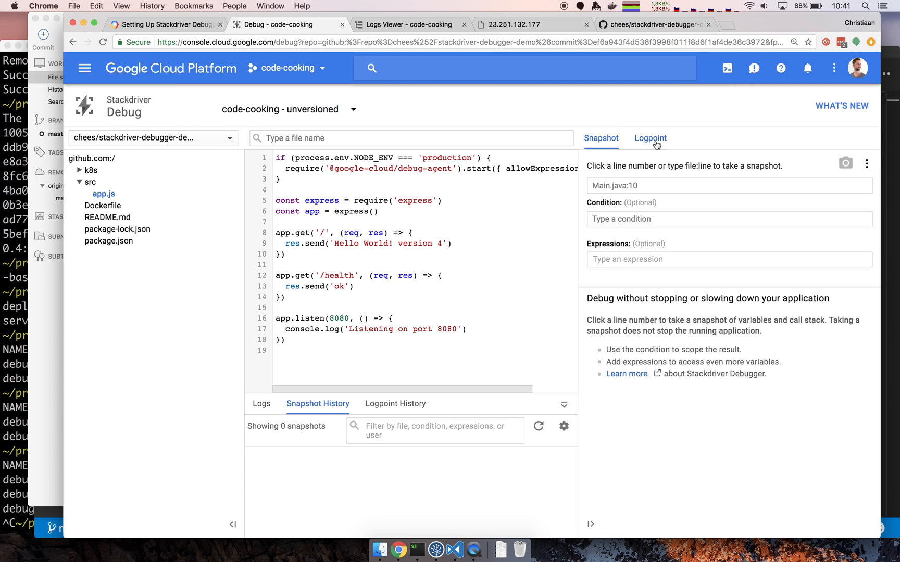
mouse_move(484, 282)
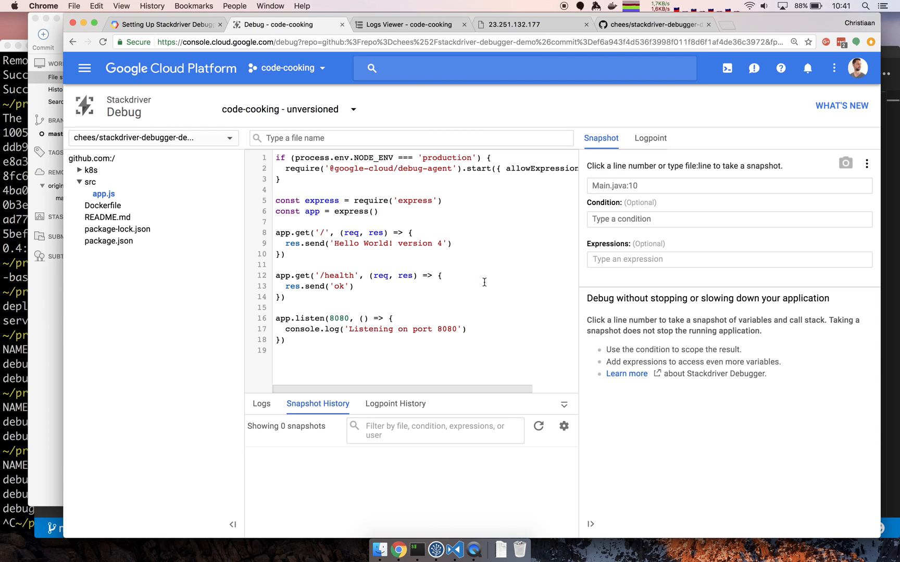
mouse_move(470, 308)
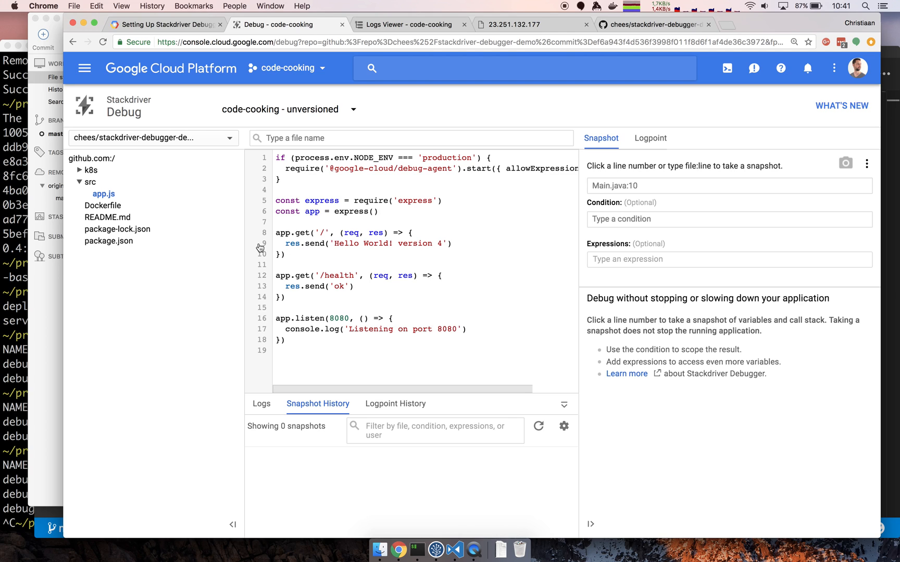
Set a snapshot on app.js line 9 and load the app page to trigger it
click(262, 243)
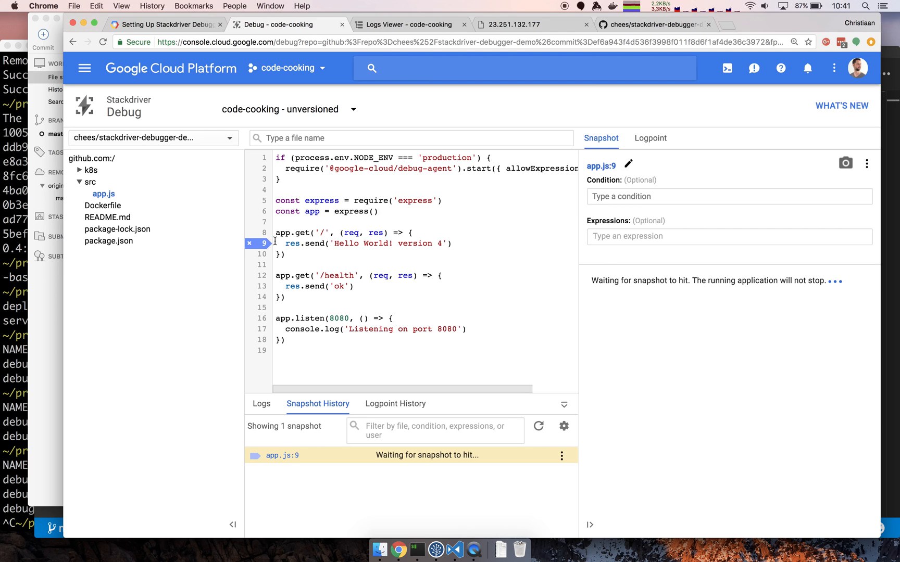
click(729, 235)
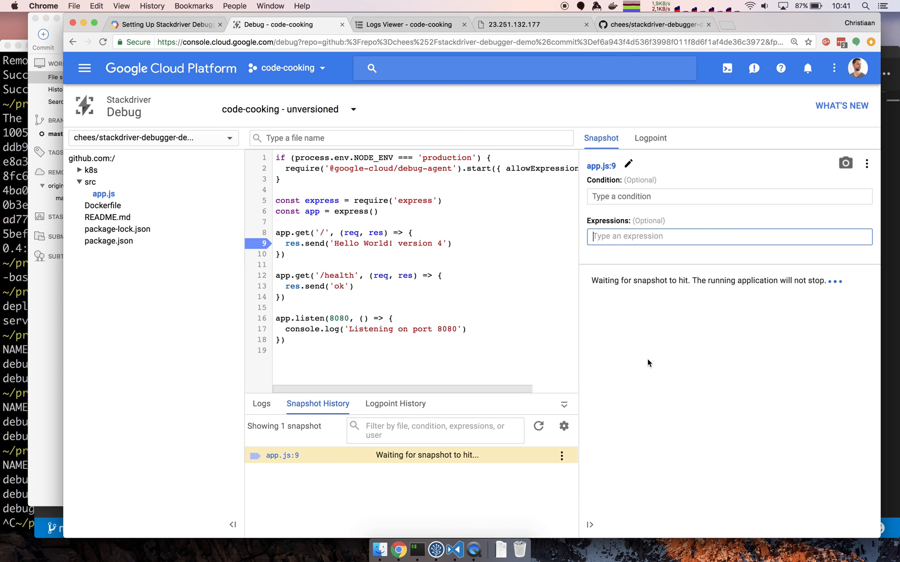
click(729, 235)
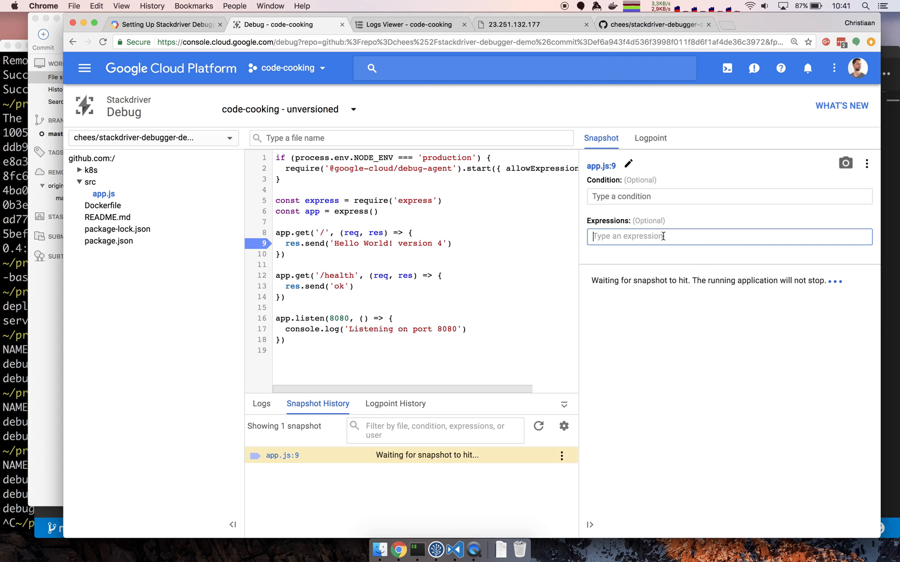
mouse_move(383, 264)
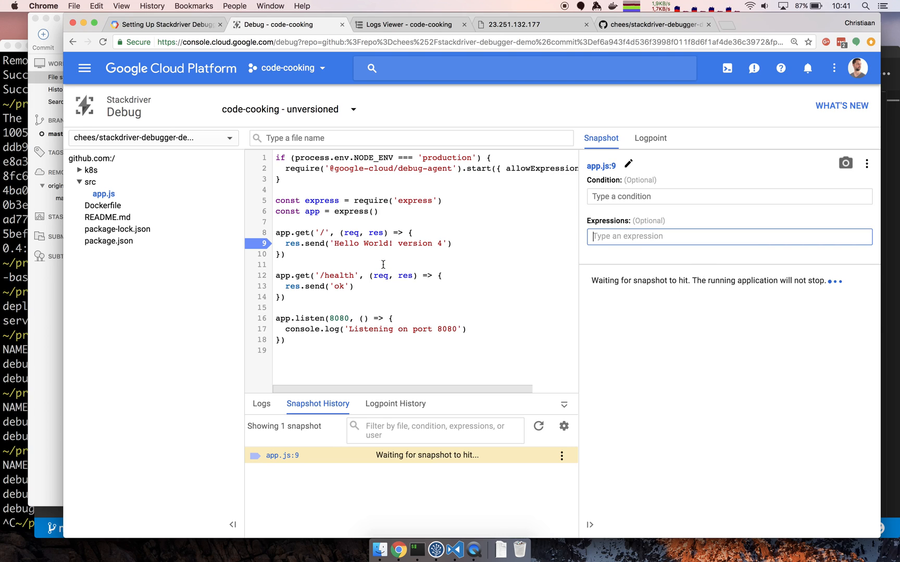
mouse_move(324, 233)
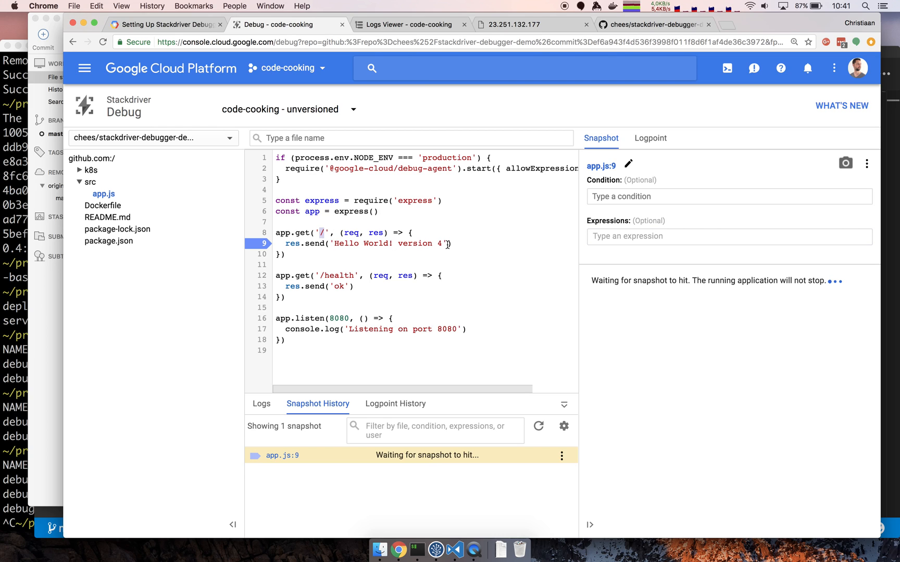
click(524, 24)
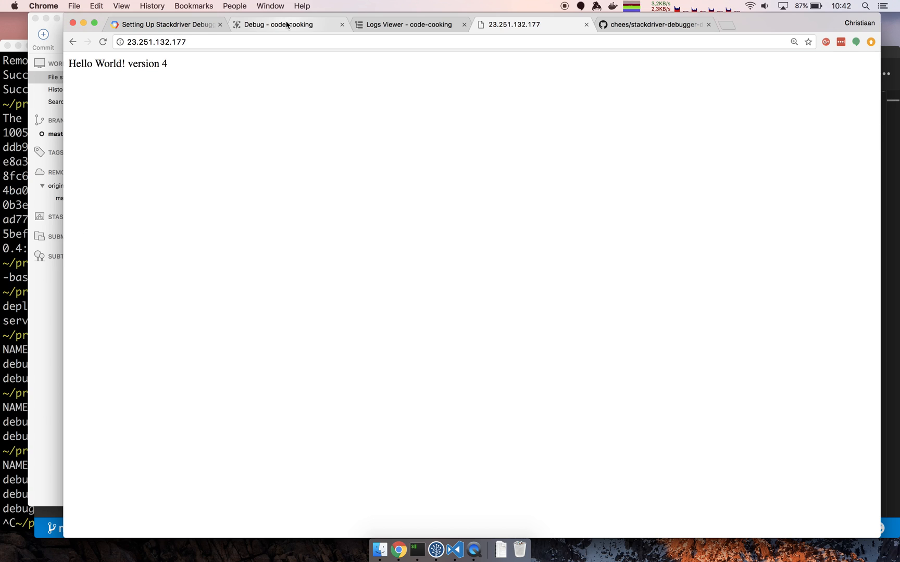
Inspect the captured snapshot at app.js:9, browsing the req variable's fields
click(281, 24)
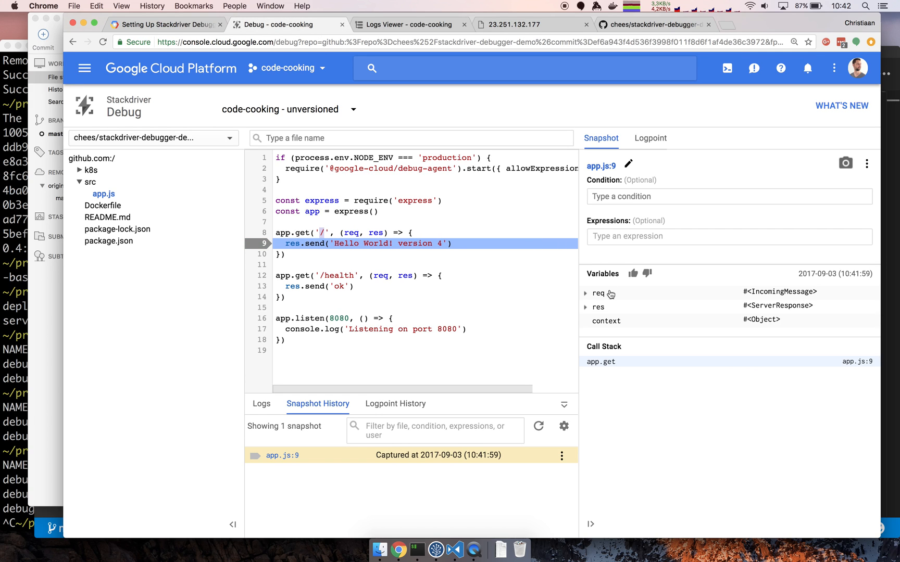
mouse_move(611, 307)
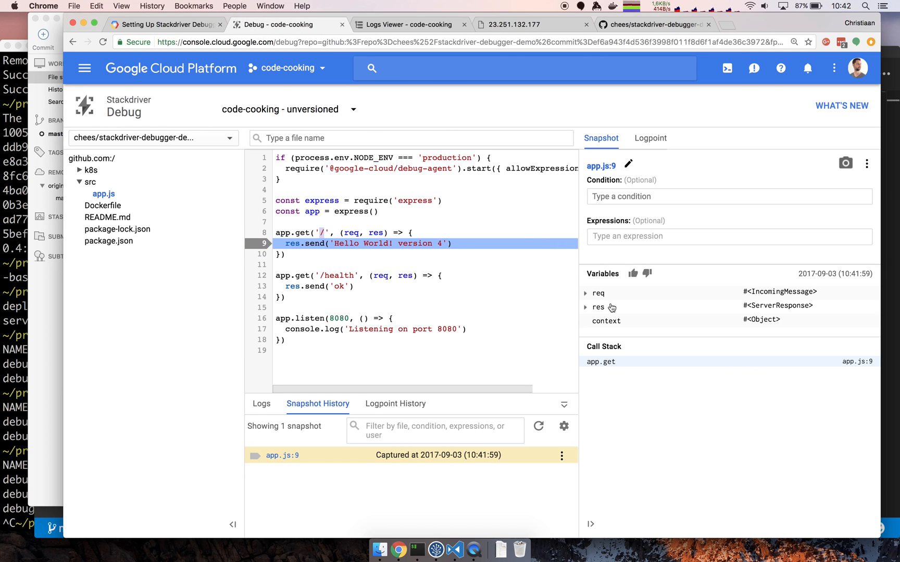
click(587, 293)
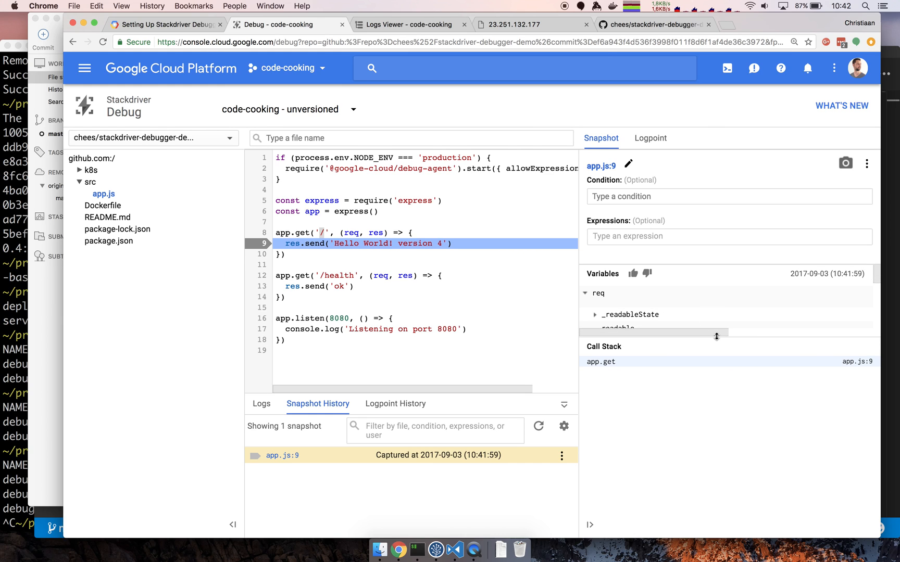
scroll(down, 3)
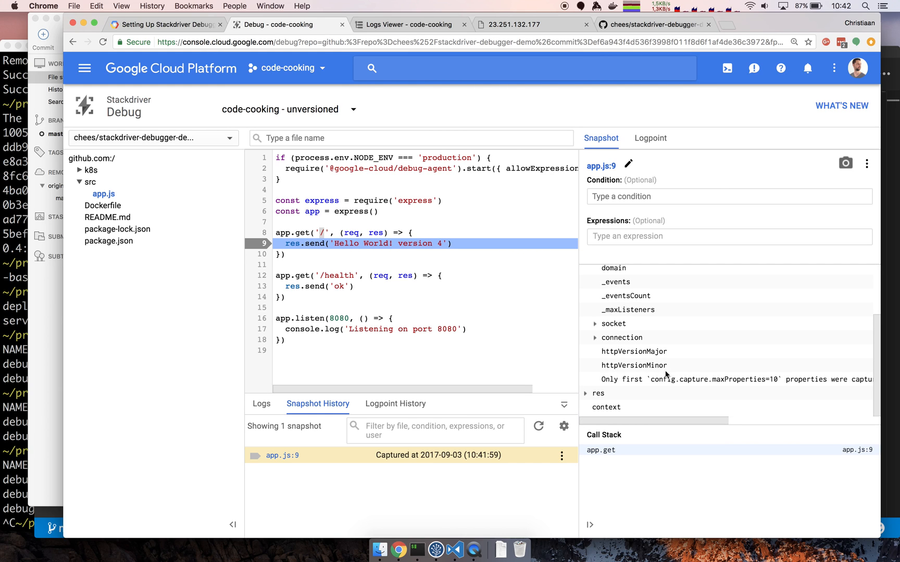
click(595, 323)
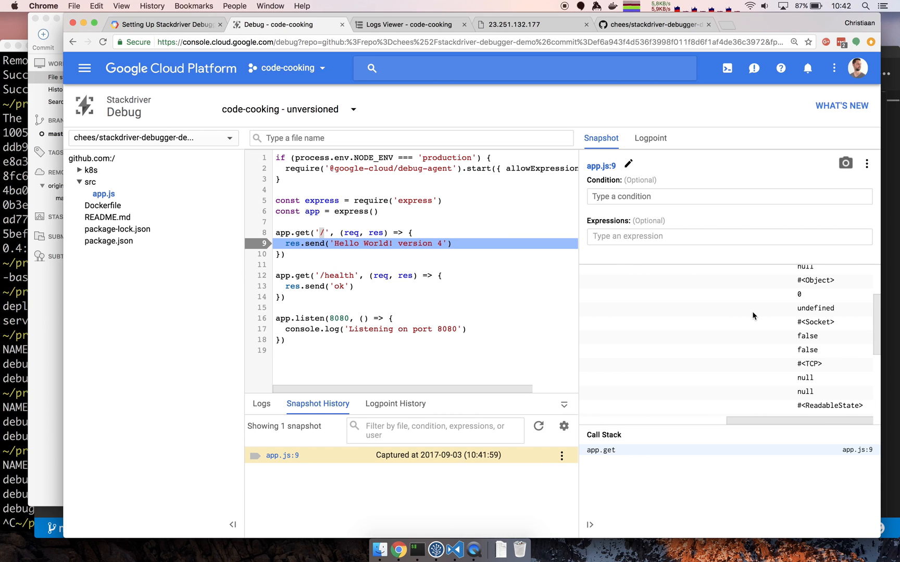
click(591, 294)
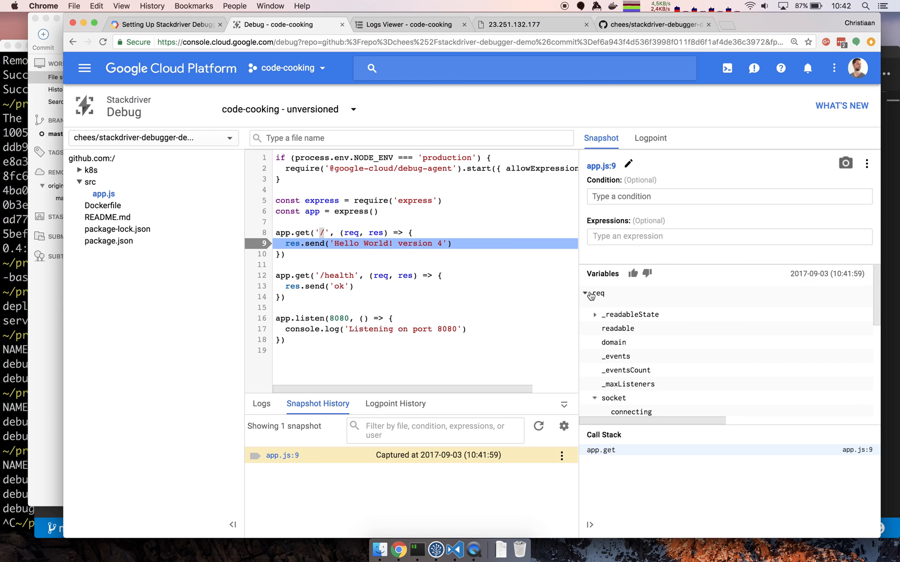
click(586, 294)
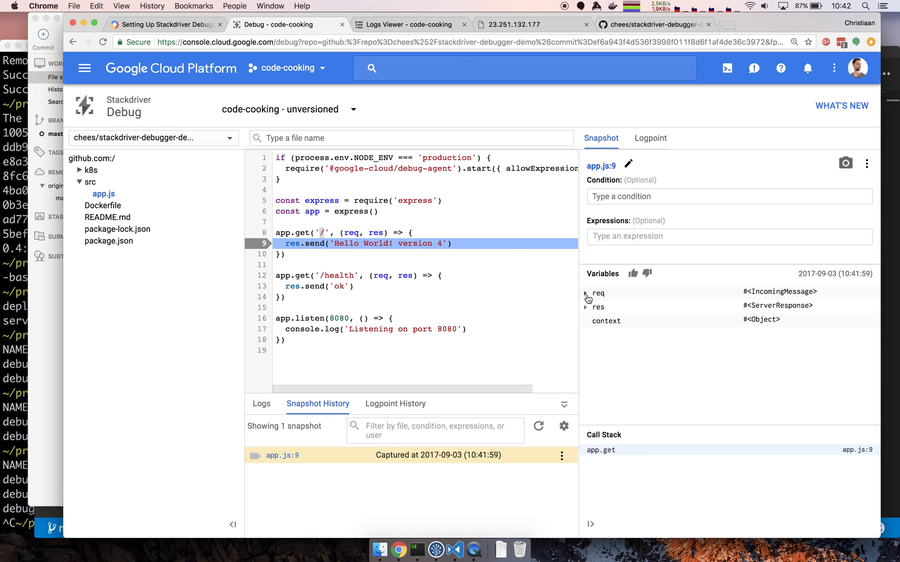
click(587, 293)
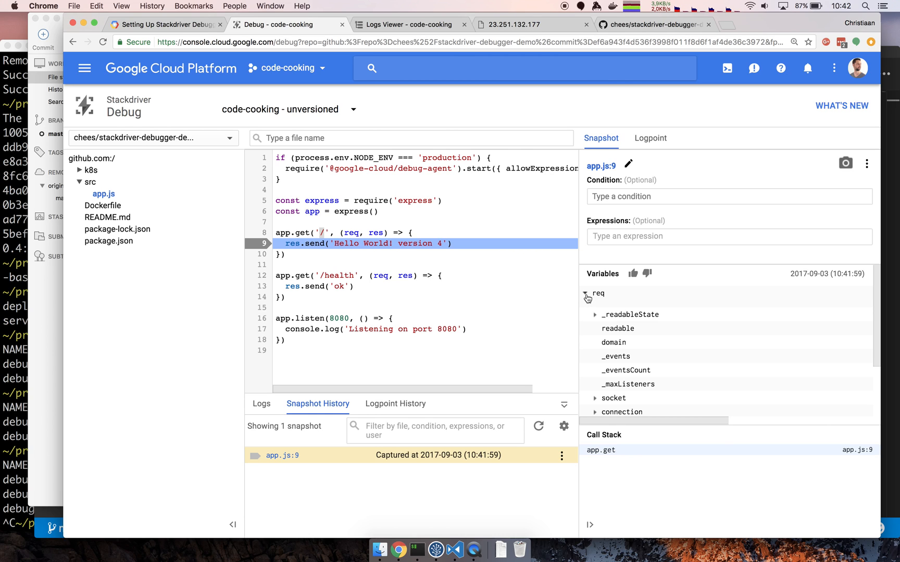
scroll(down, 3)
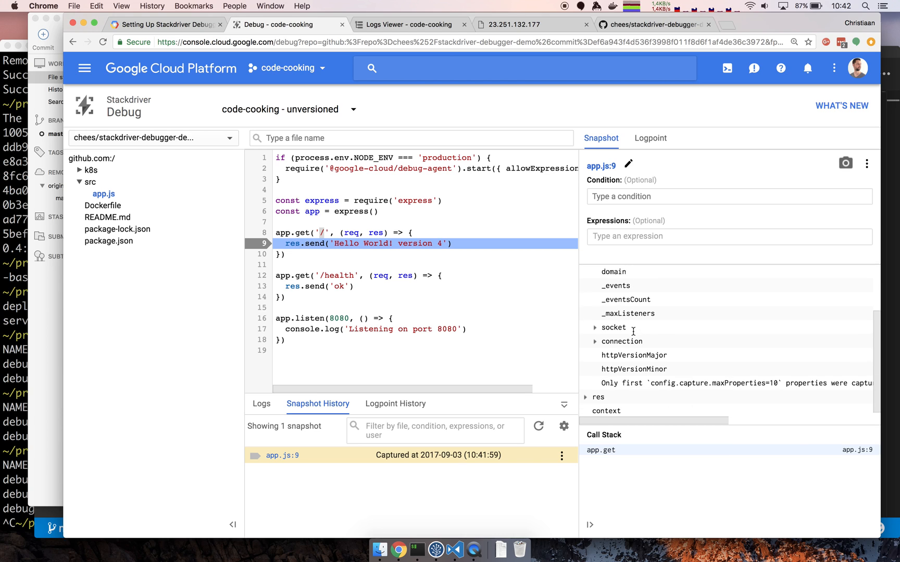
click(585, 274)
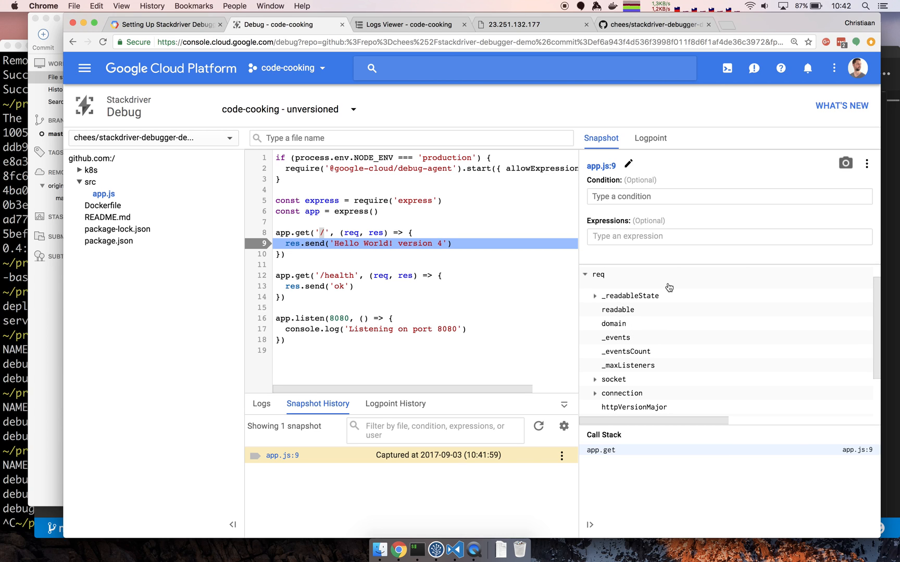
click(584, 274)
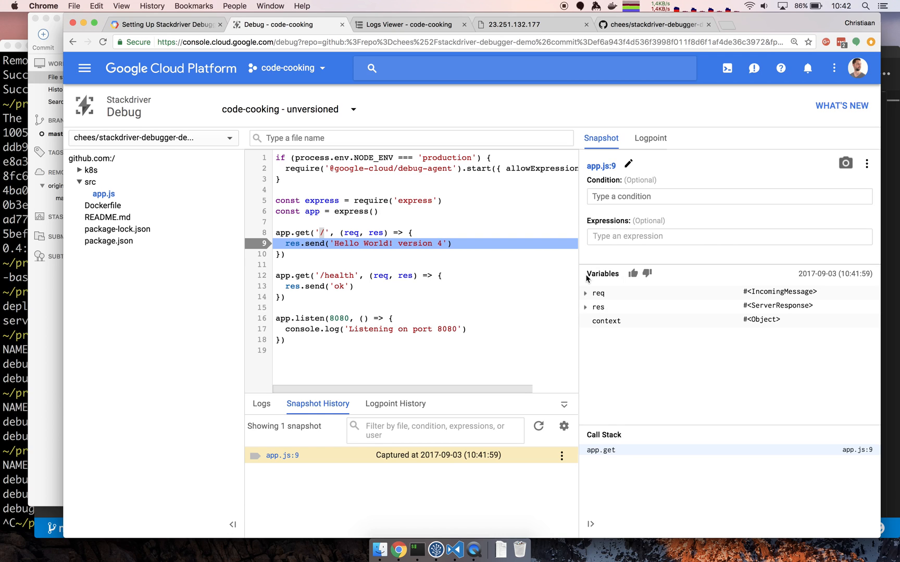
Add req.headers as a snapshot expression
click(585, 294)
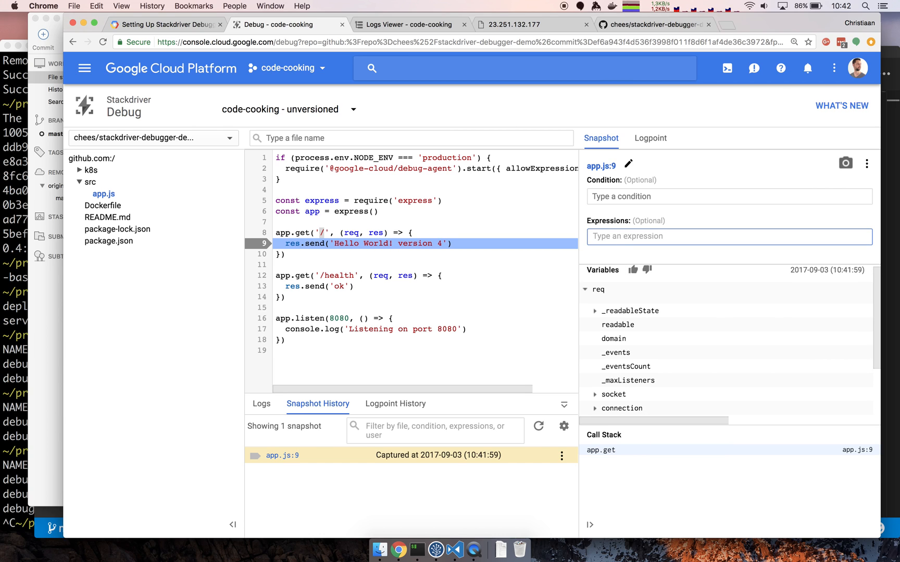
text(req.headers)
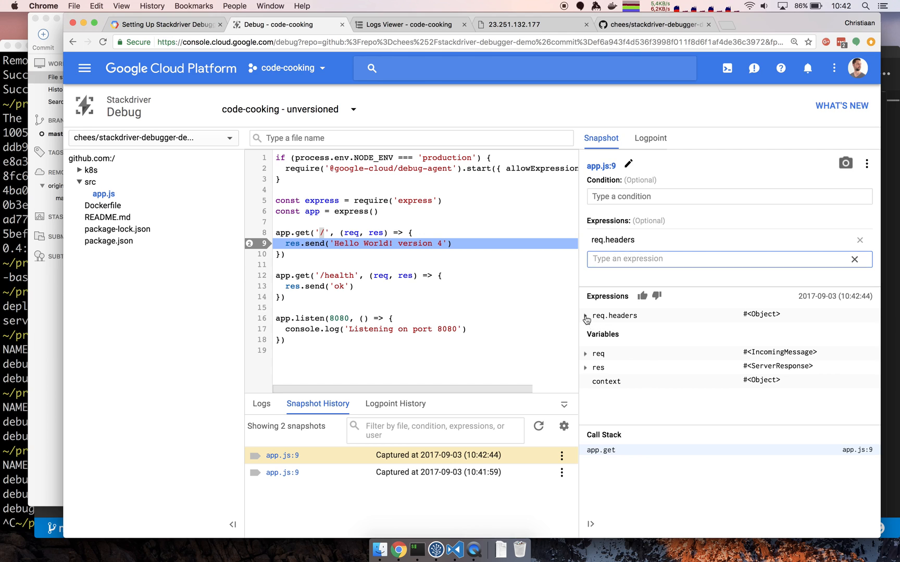
Review the captured req.headers values (host 23.251.132.177, connection, user-agent) and re-trigger from the app page
click(586, 316)
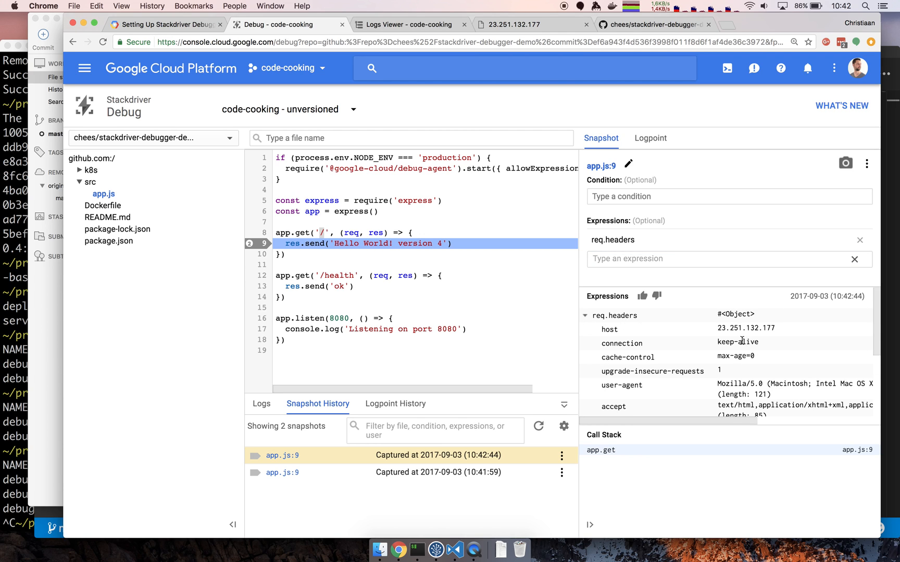
scroll(down, 3)
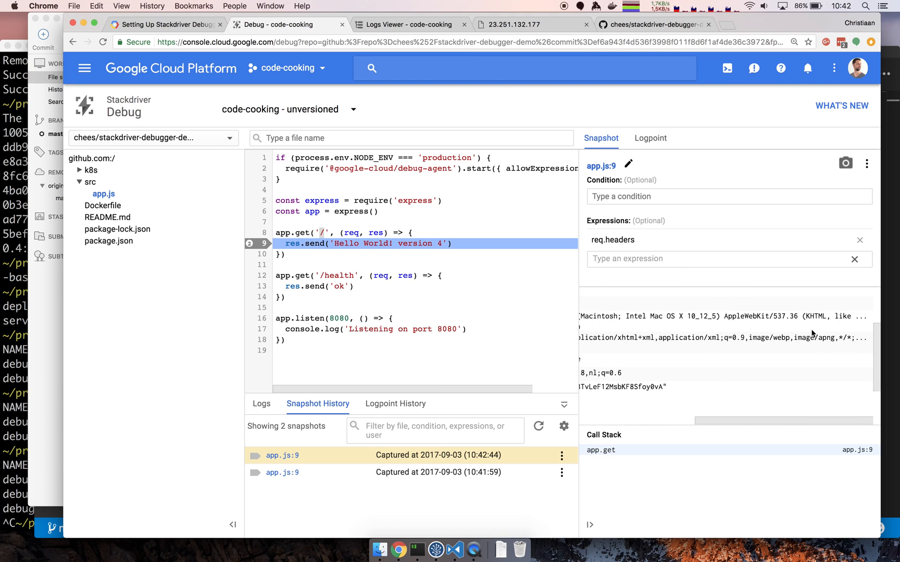
scroll(down, 3)
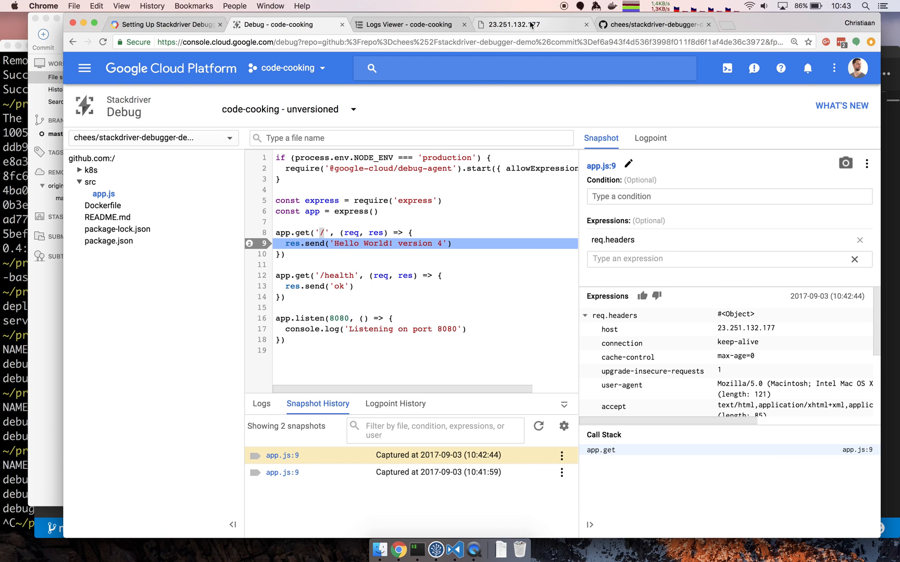
click(522, 24)
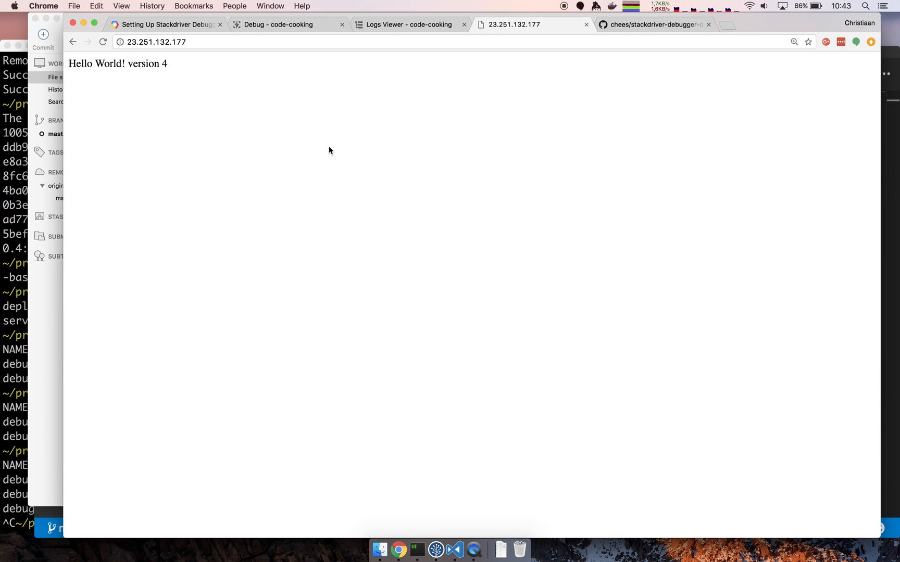
mouse_move(291, 31)
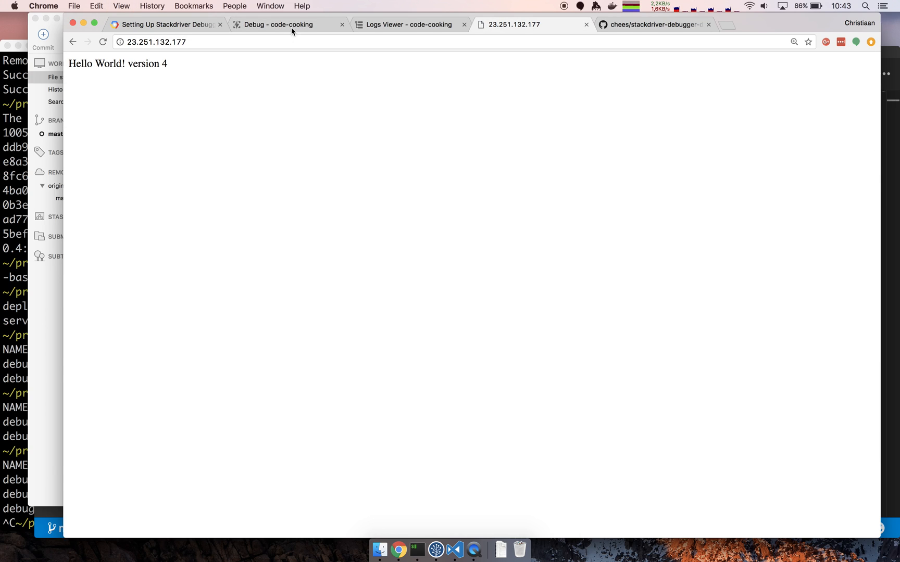
click(278, 24)
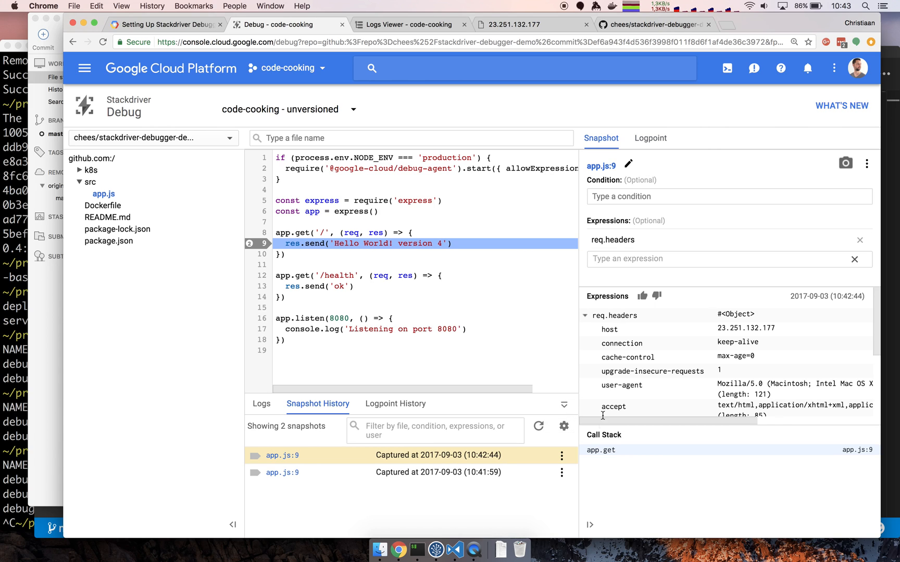
Clear the snapshot markers in app.js and bring up the deployed app page
click(561, 455)
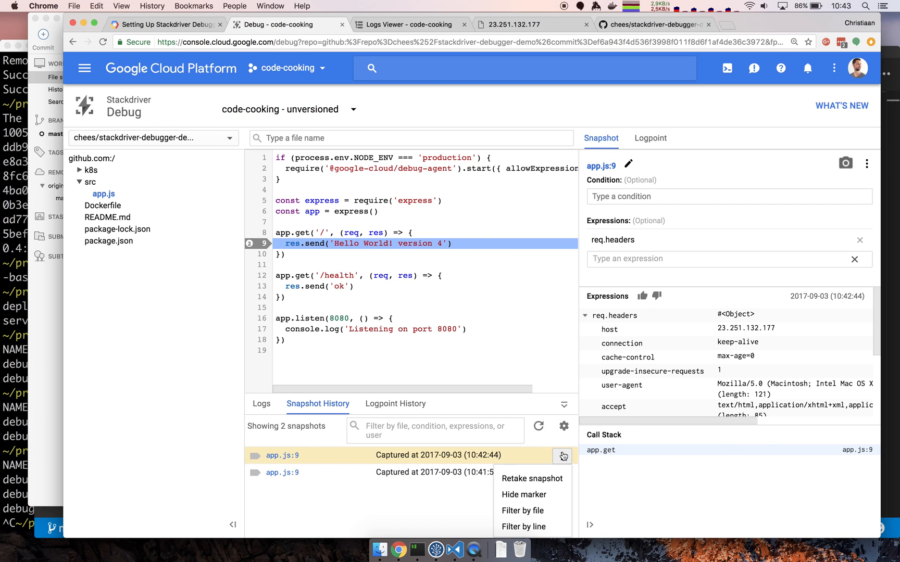
mouse_move(448, 503)
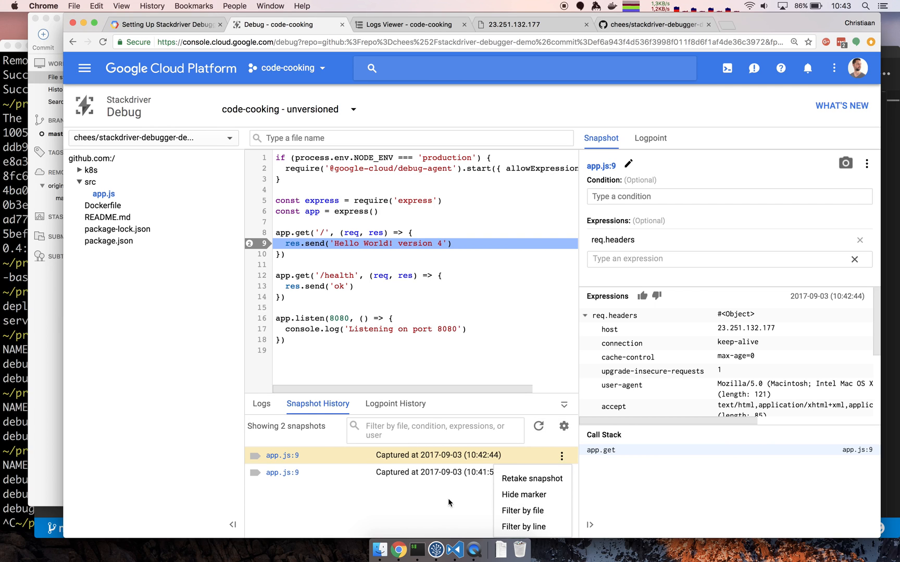
click(867, 164)
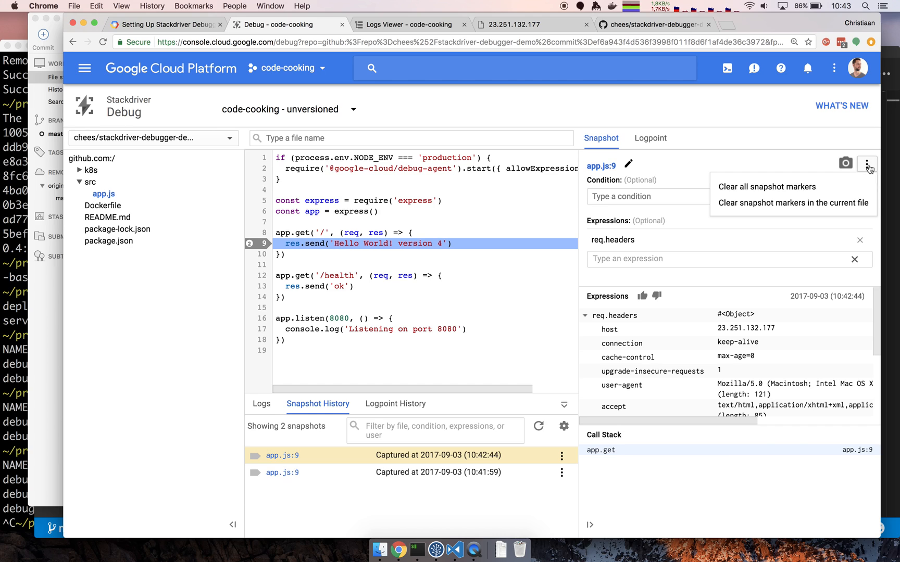
mouse_move(807, 206)
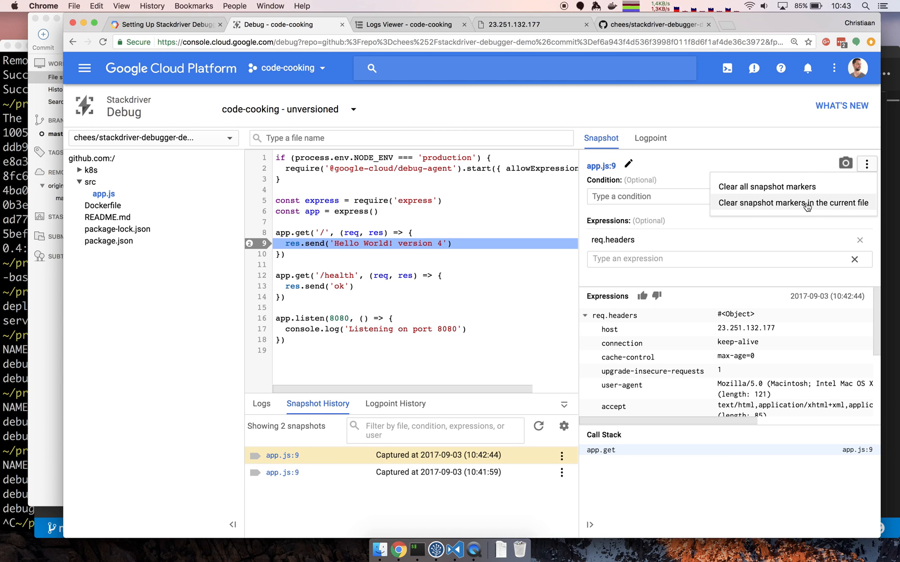
click(791, 203)
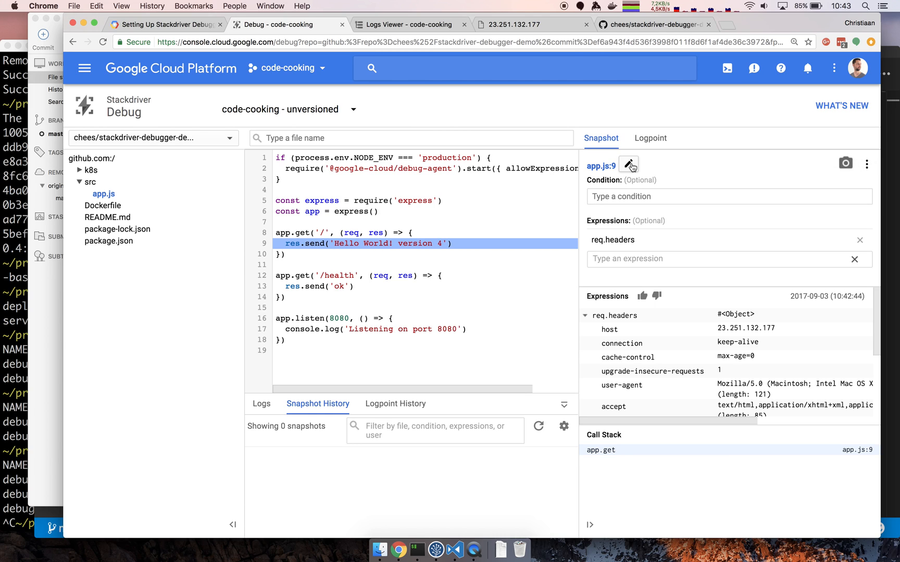
click(649, 137)
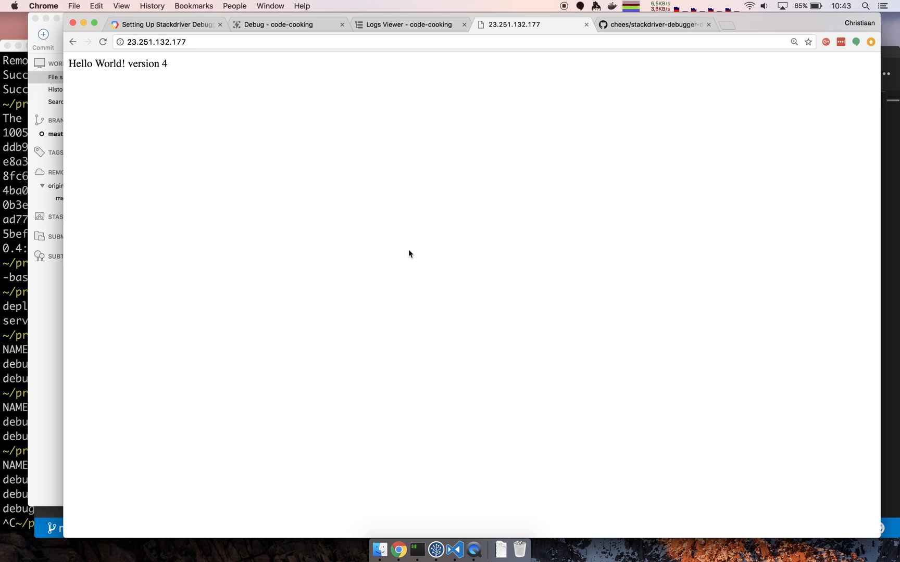
Add a logpoint on app.js line 9 logging 'headers = {req.headers}'
click(283, 24)
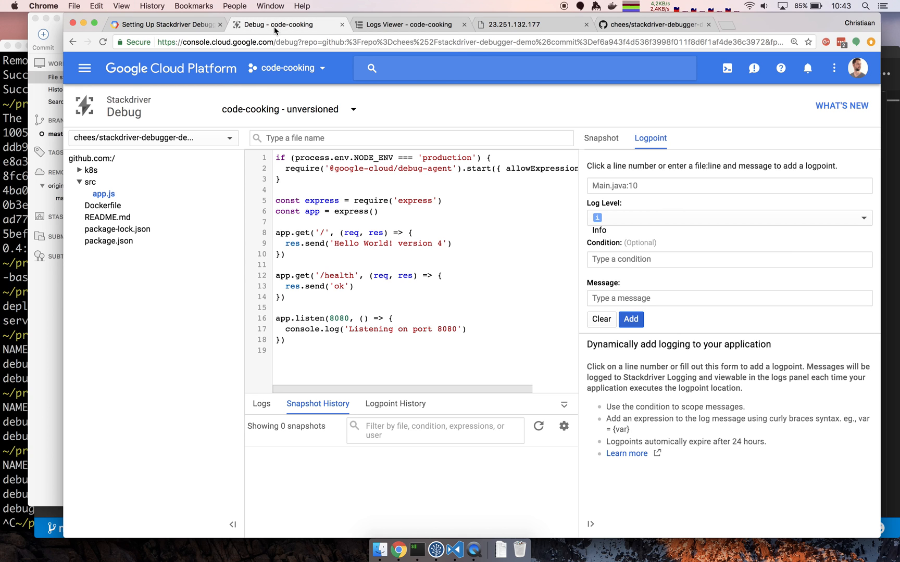
mouse_move(636, 104)
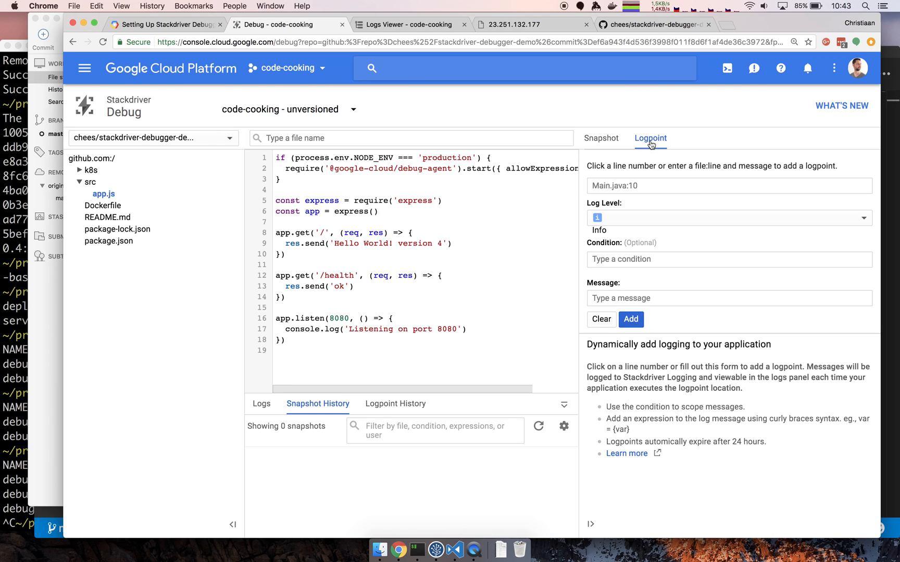
mouse_move(619, 221)
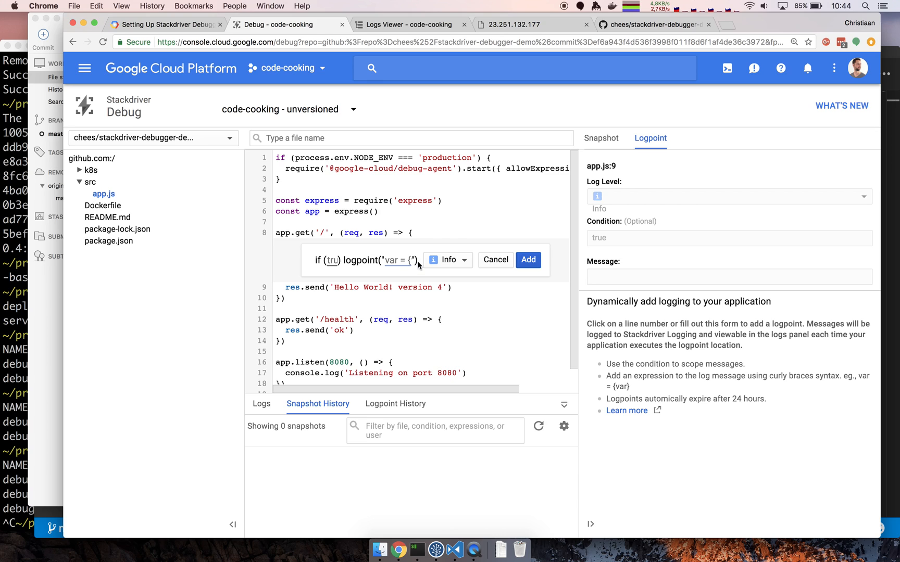
text(headers)
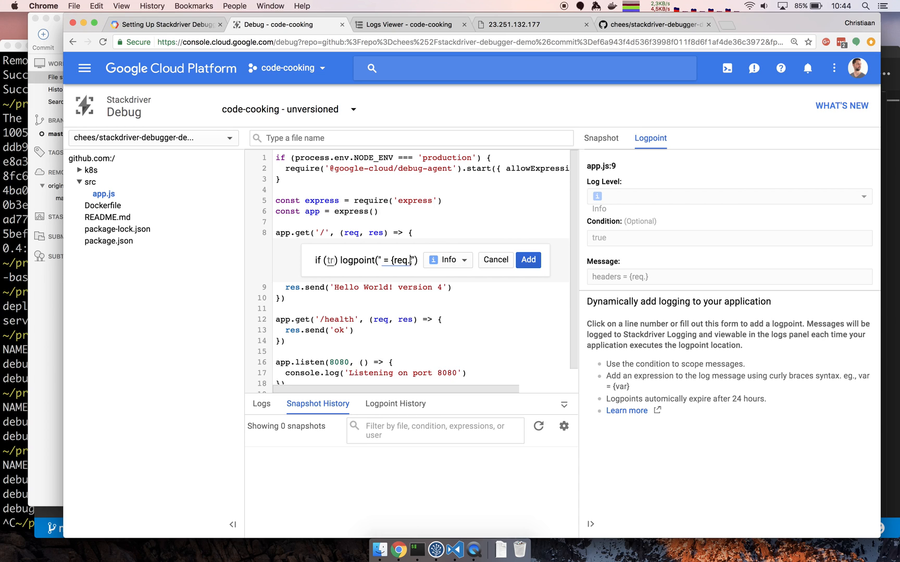
text(headers)
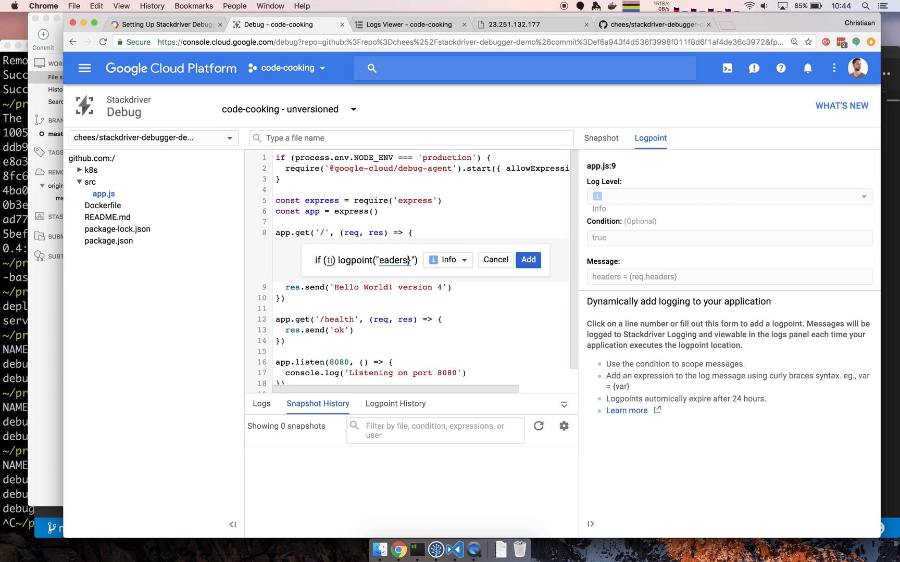
click(527, 260)
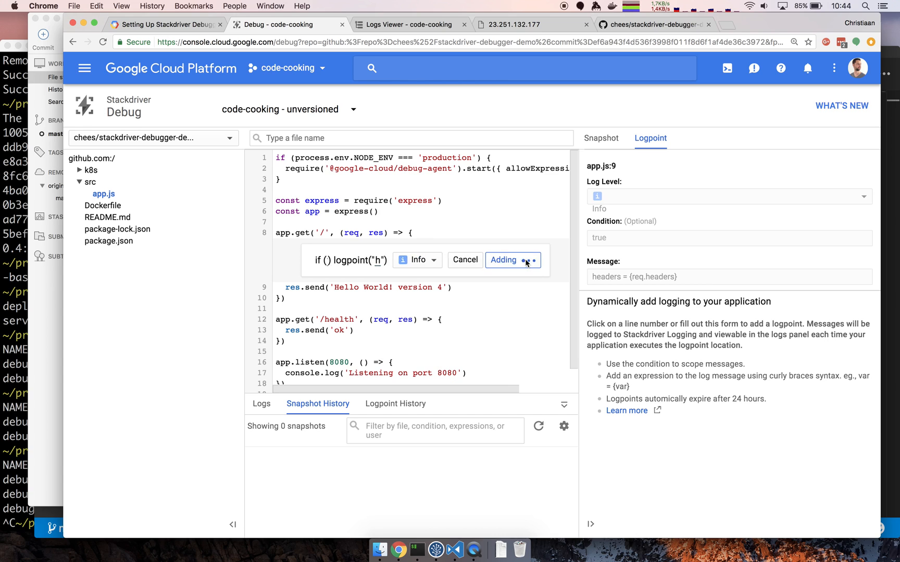
click(504, 259)
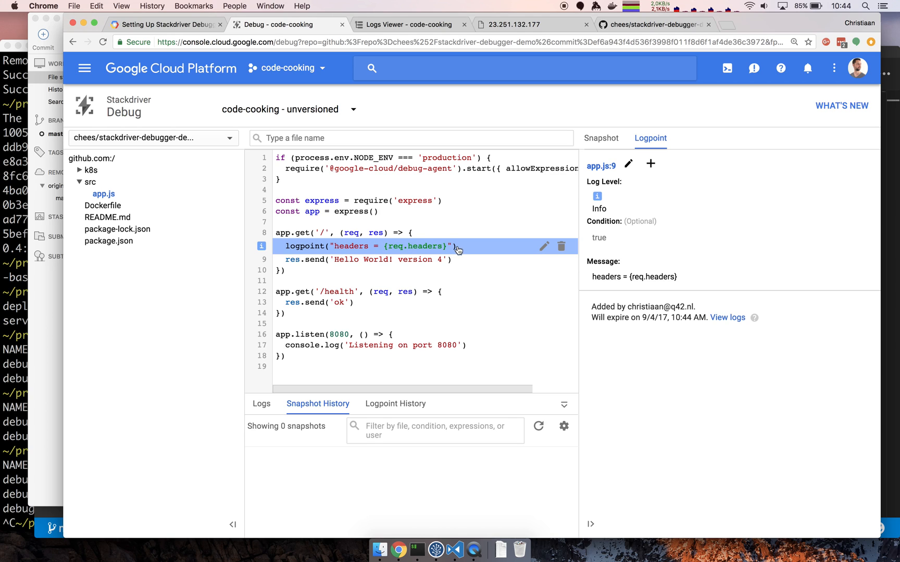
mouse_move(464, 252)
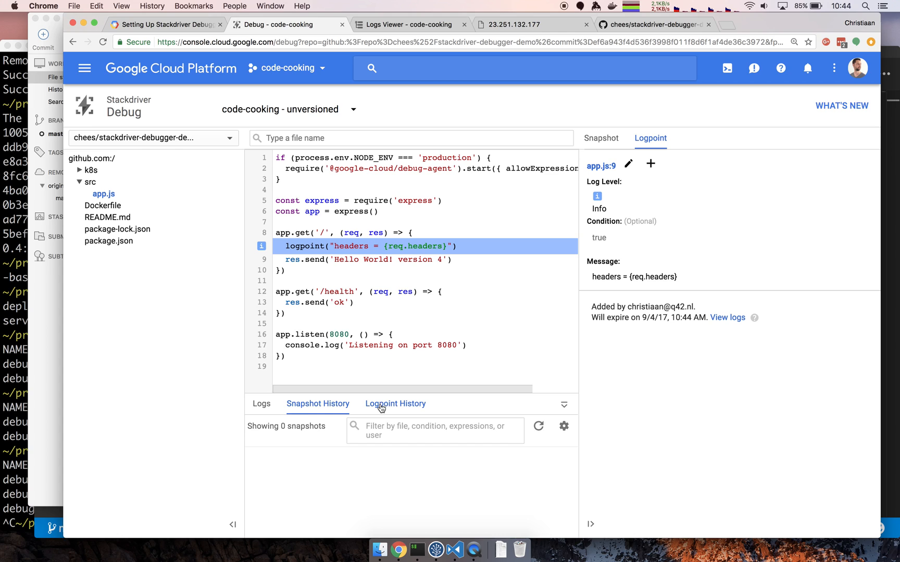
Show the logpoint history listing the single headers logpoint
click(261, 403)
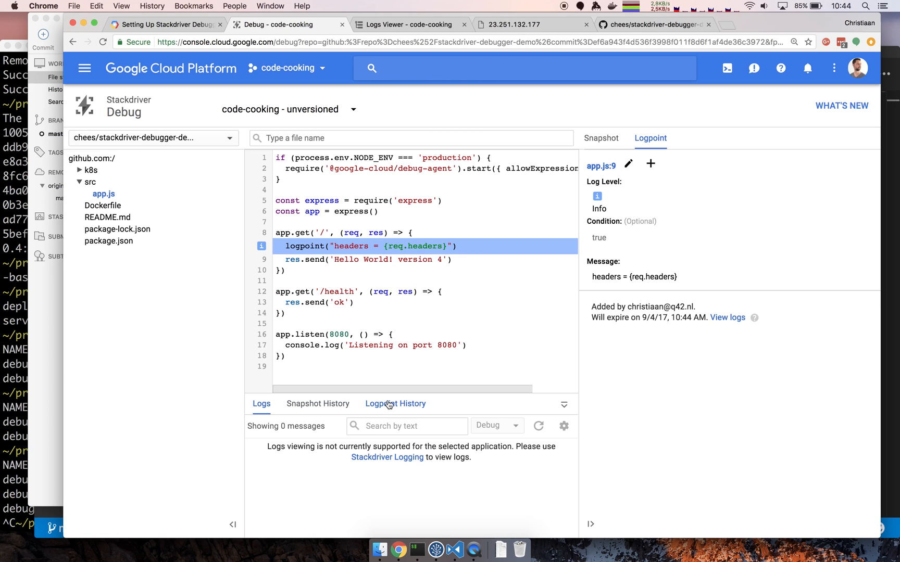
click(394, 403)
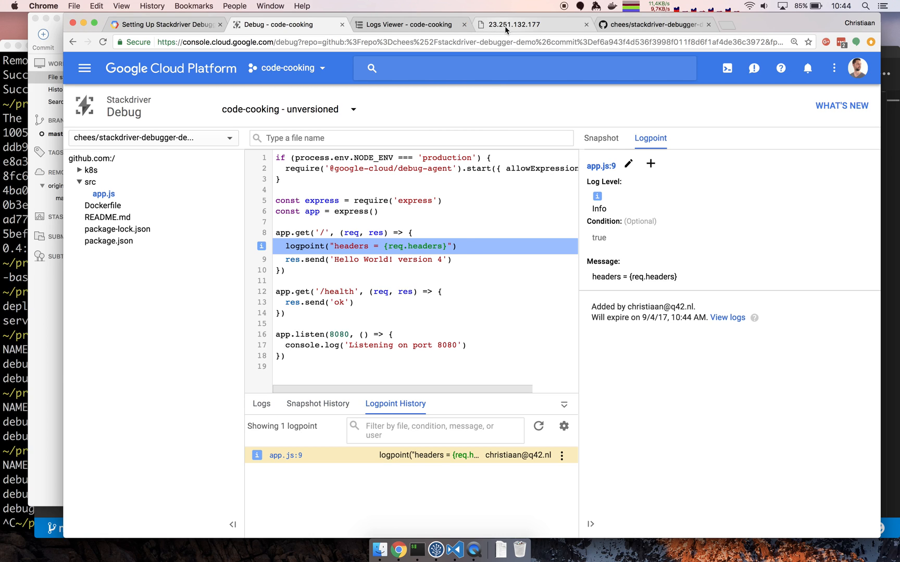
mouse_move(512, 304)
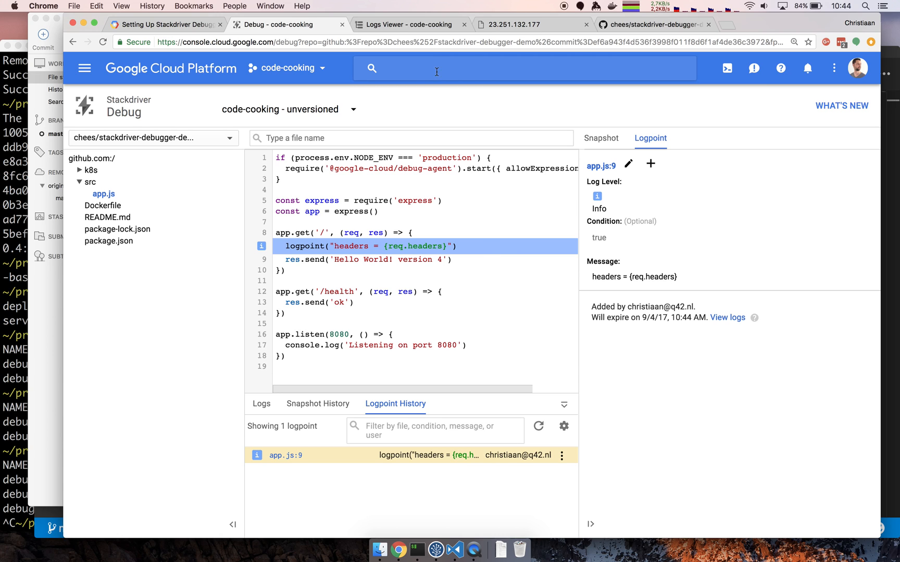
View the newest 10:44:29 LOGPOINT entry with full request headers in Logs Viewer
click(410, 24)
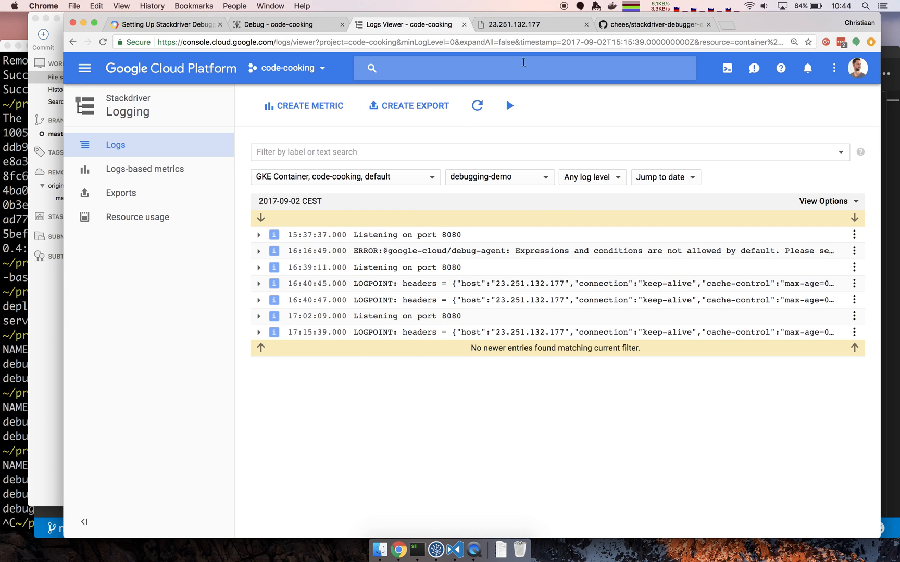
click(508, 105)
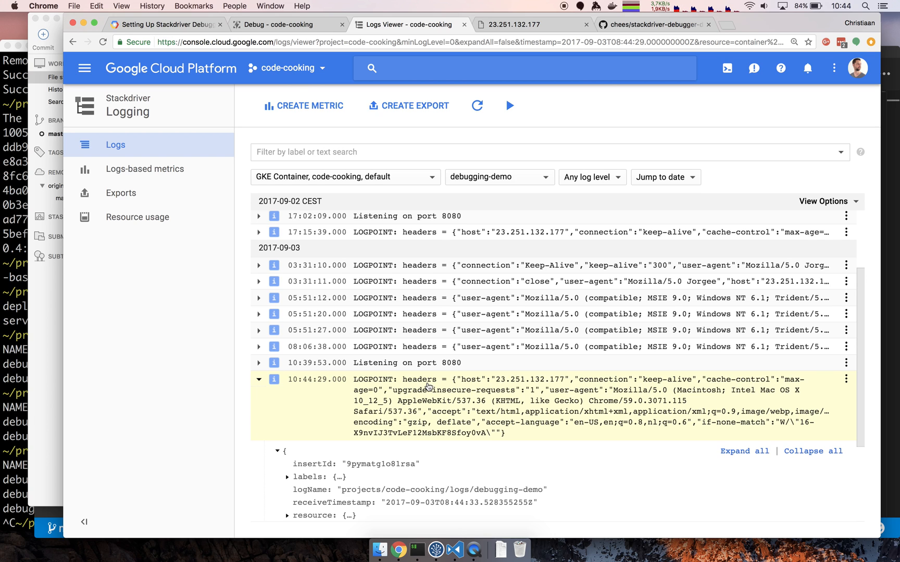
scroll(down, 3)
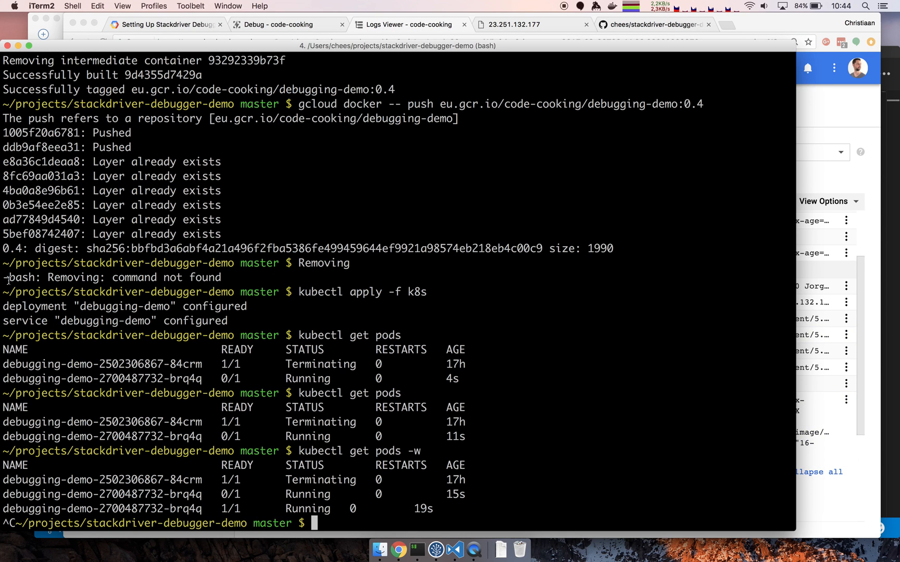
mouse_move(62, 498)
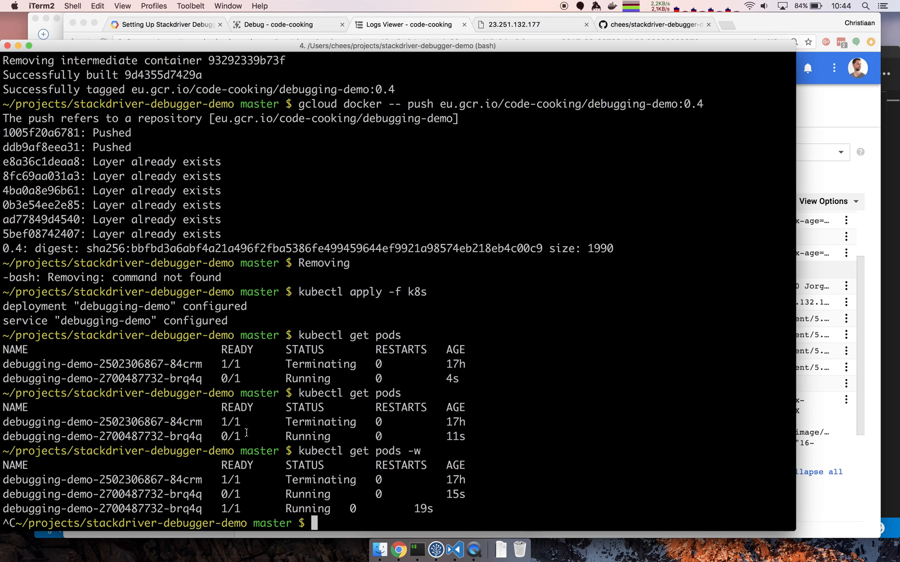
text(kubectl get logs debugging-demo-2700487732-brq4q)
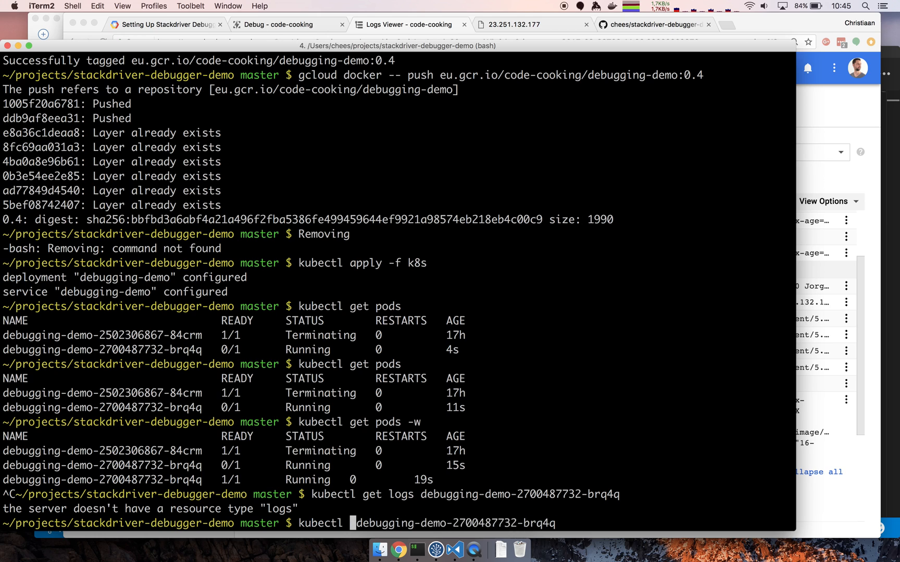
text(logs)
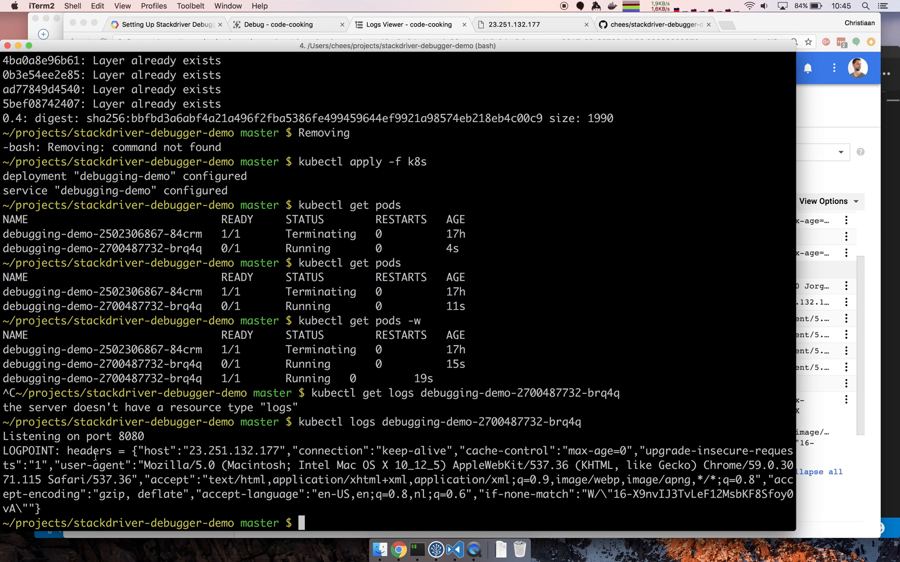
drag(6, 451, 80, 494)
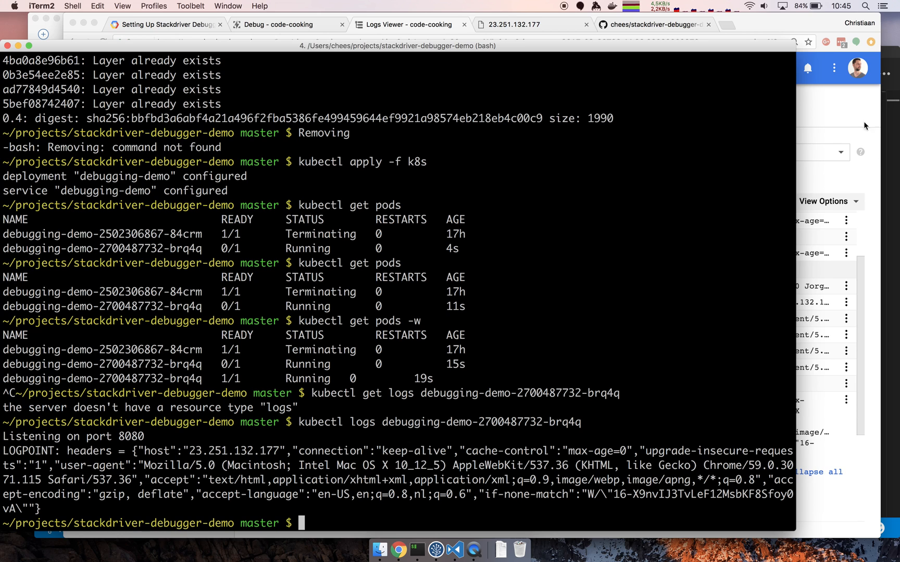
mouse_move(30, 281)
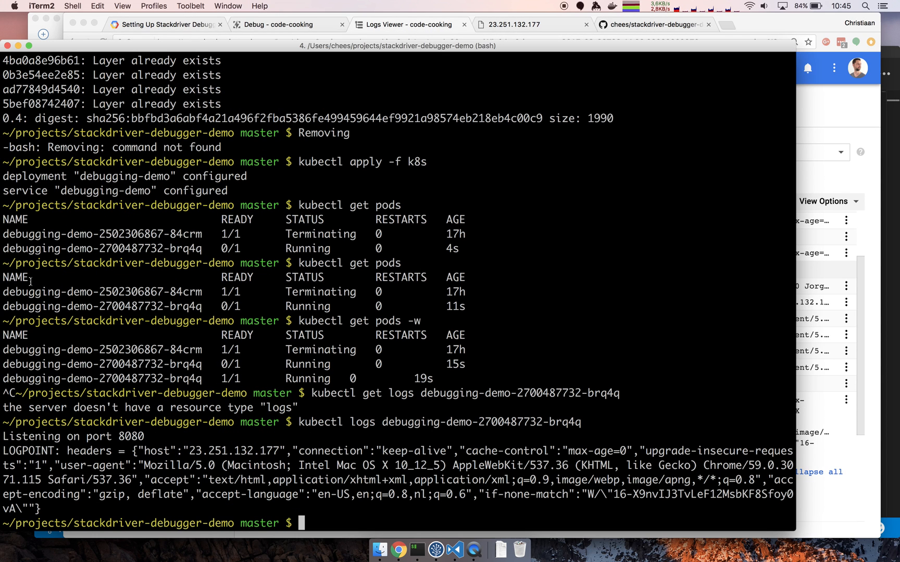
text(kubectl logs debugging-demo-2700487732-brq4q)
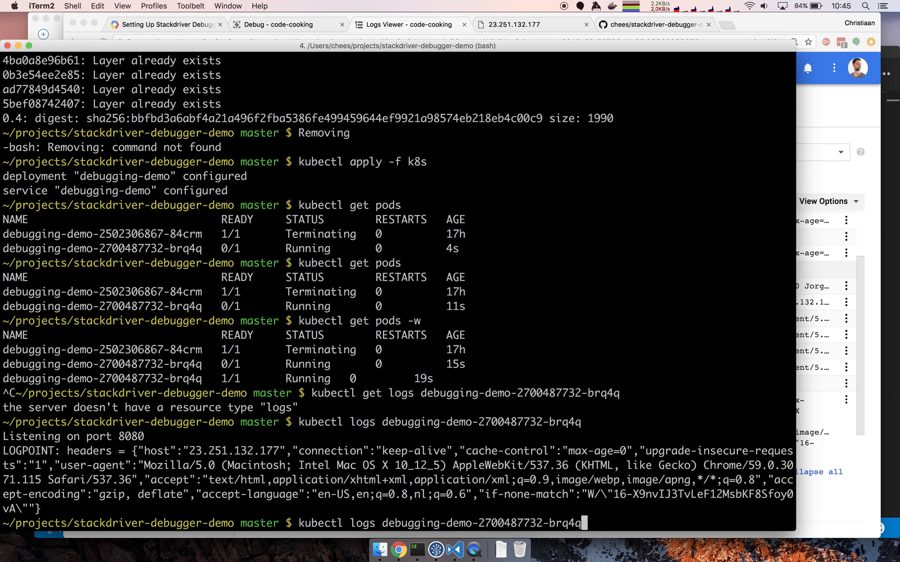
text(-f)
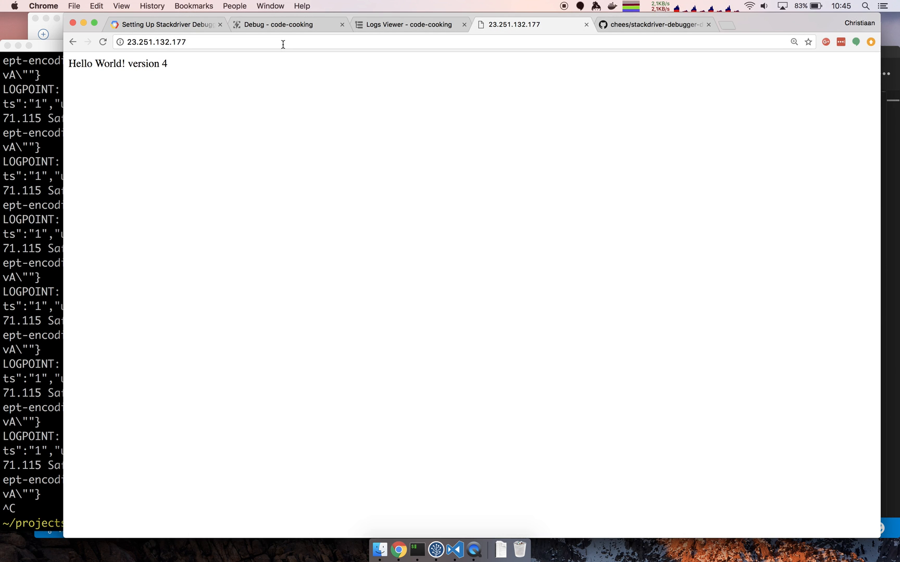
click(278, 24)
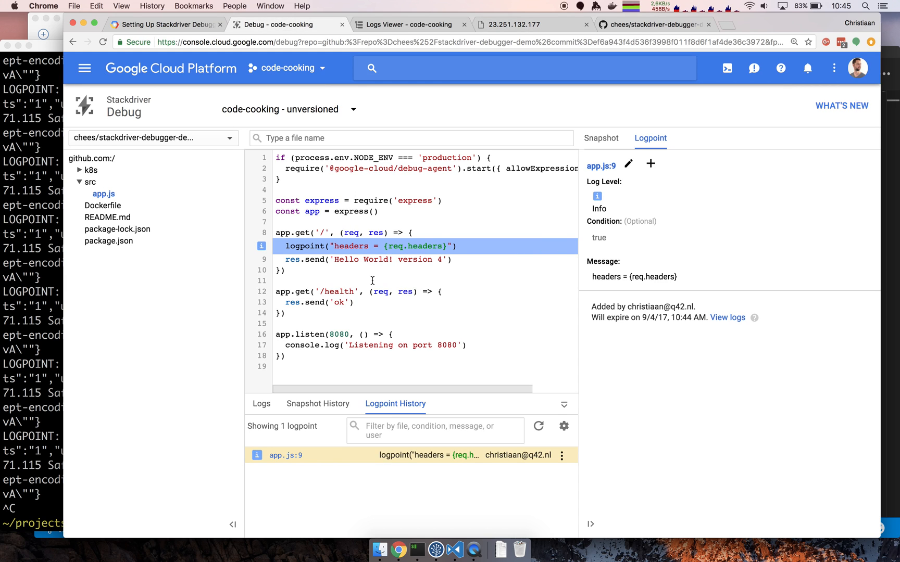